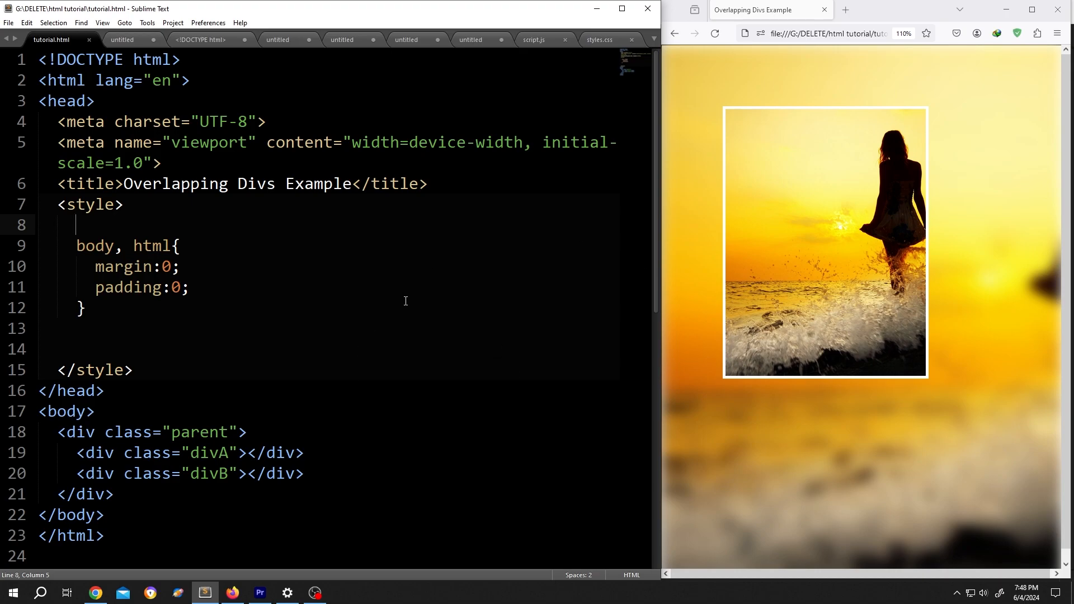
- Place the caret after the body, html rule's closing brace for a new rule
left_click(715, 33)
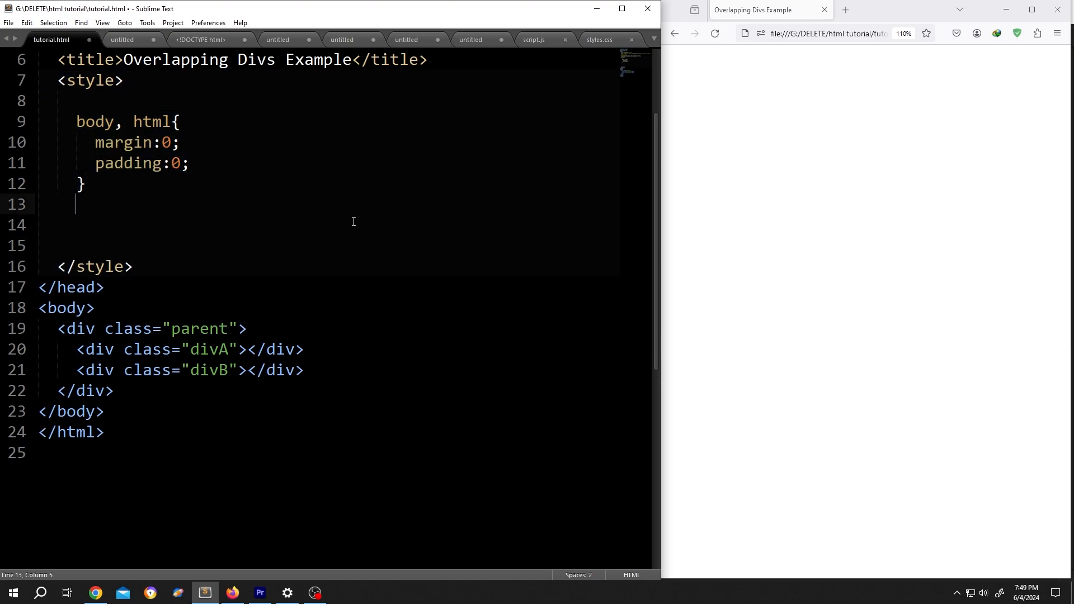
- Write a .parent rule: position absolute, width 100%, height 100vh, background-color gray
type(".paren")
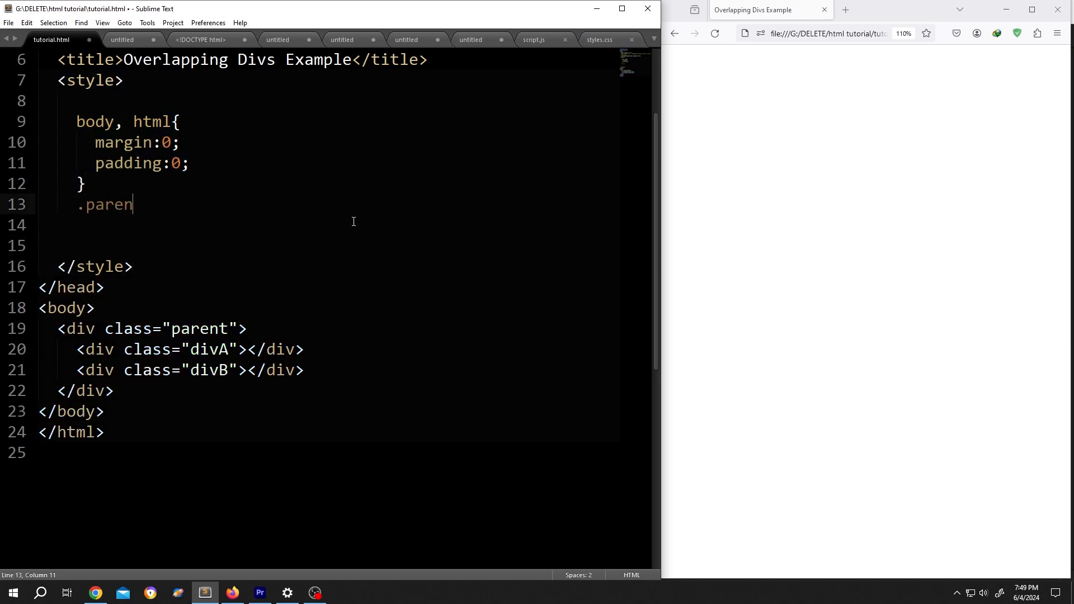
type("t{")
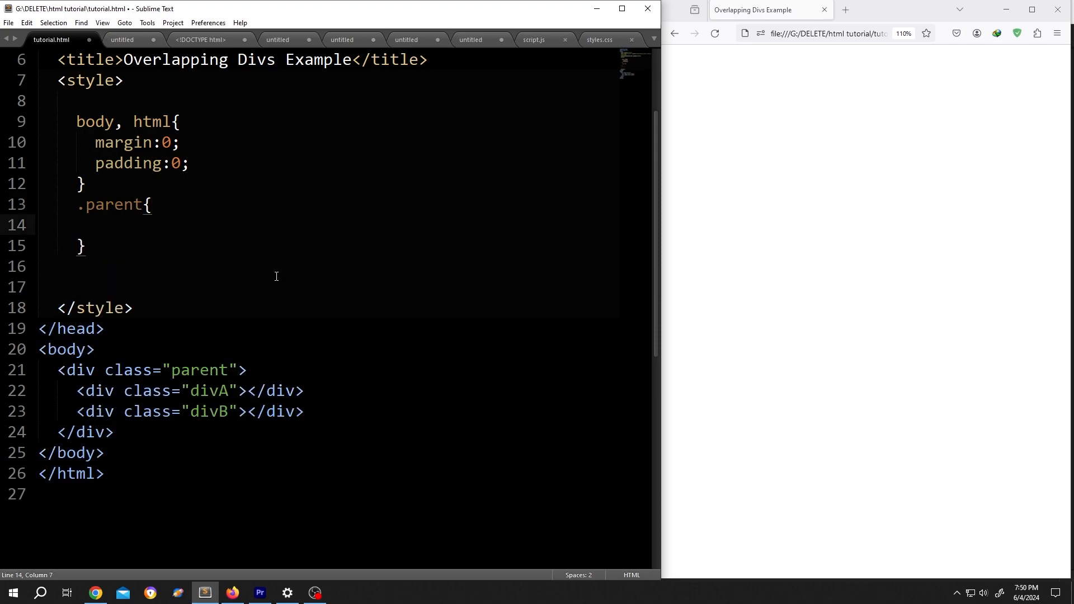
type("position:")
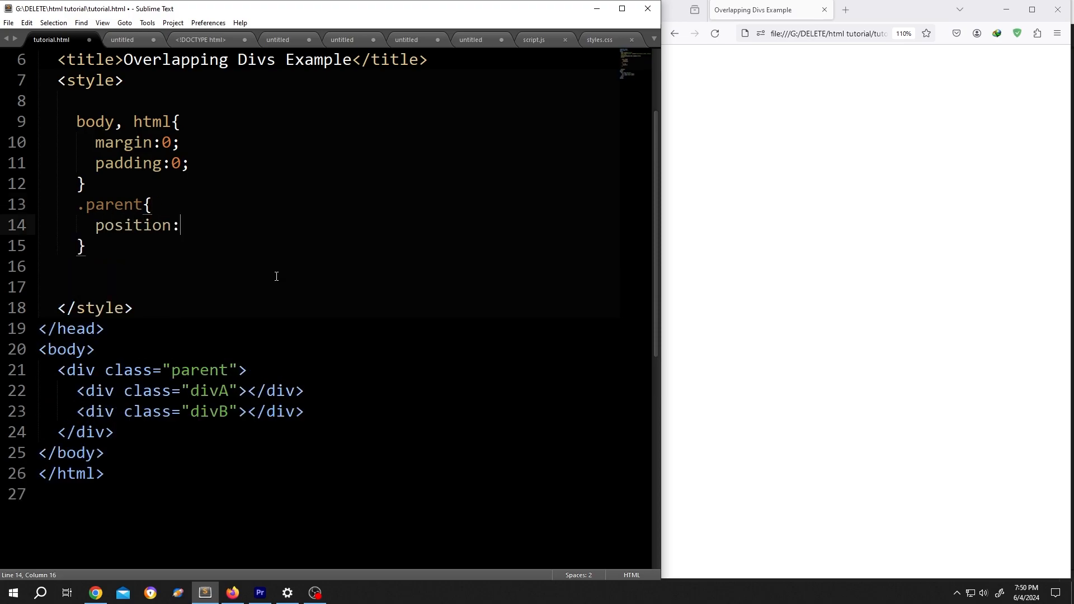
type("absolute;")
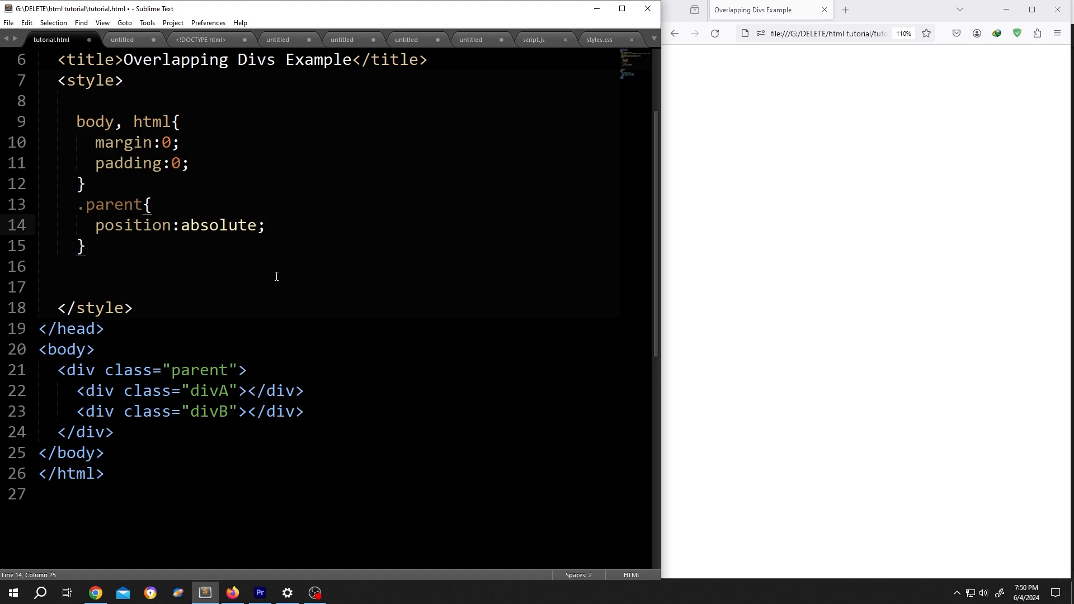
type("width")
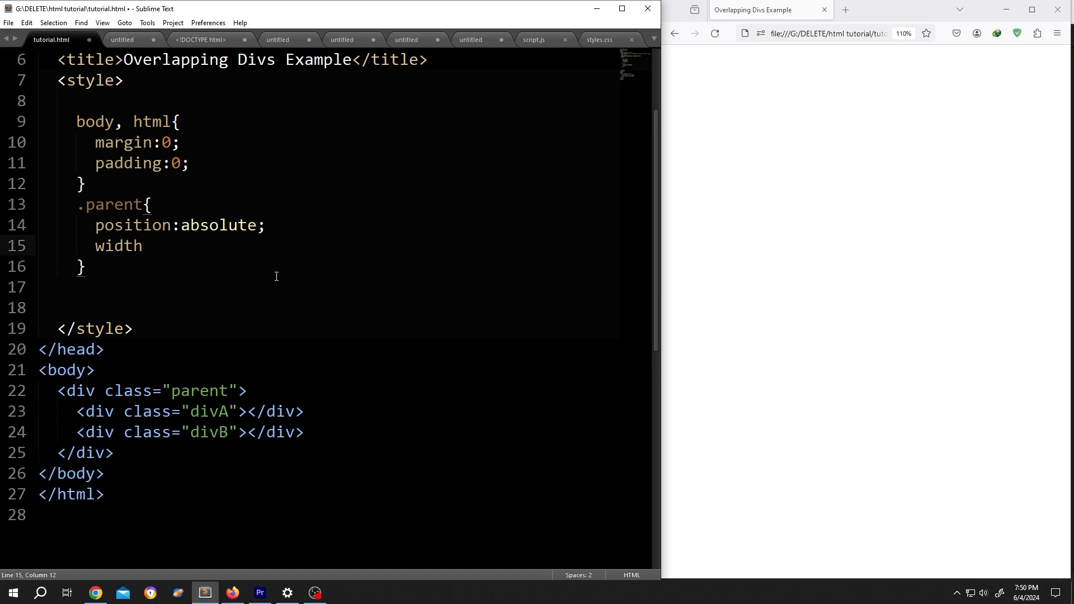
type(":100%;")
type("heigh")
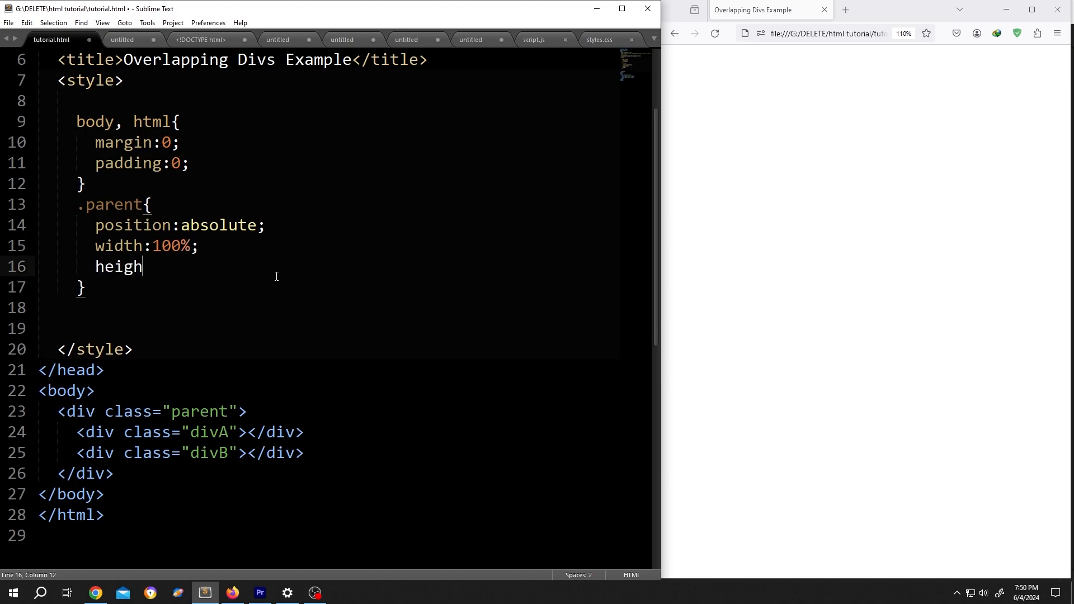
type("t:100")
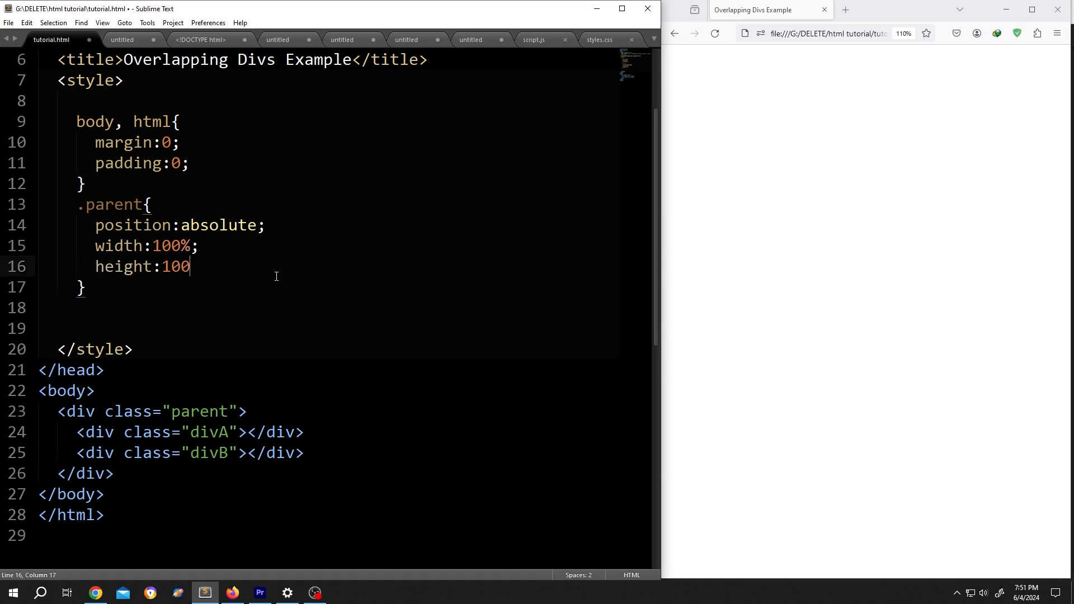
type("vh;")
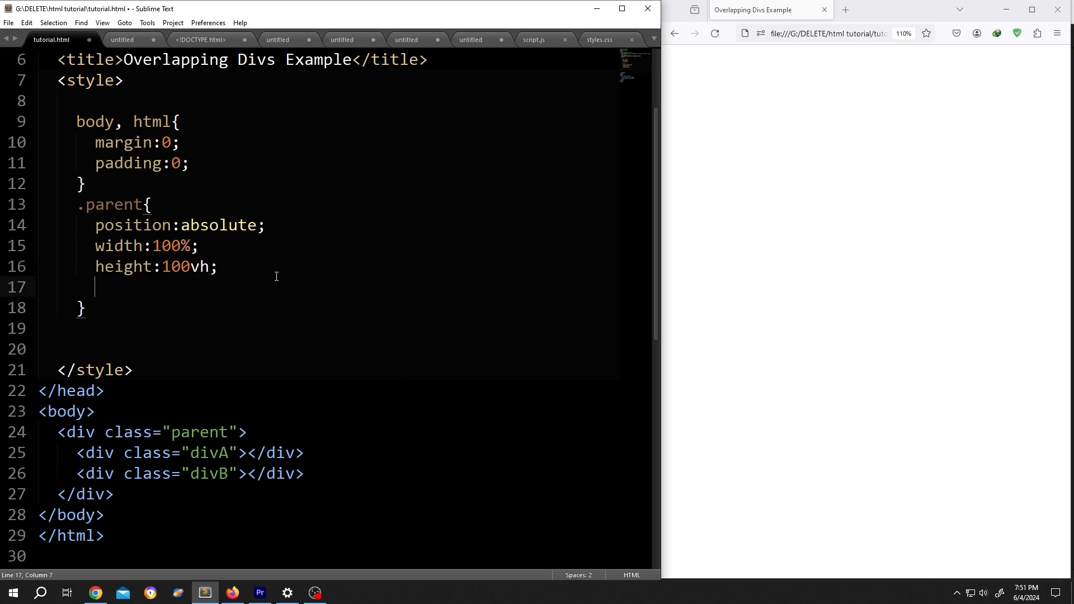
type("background")
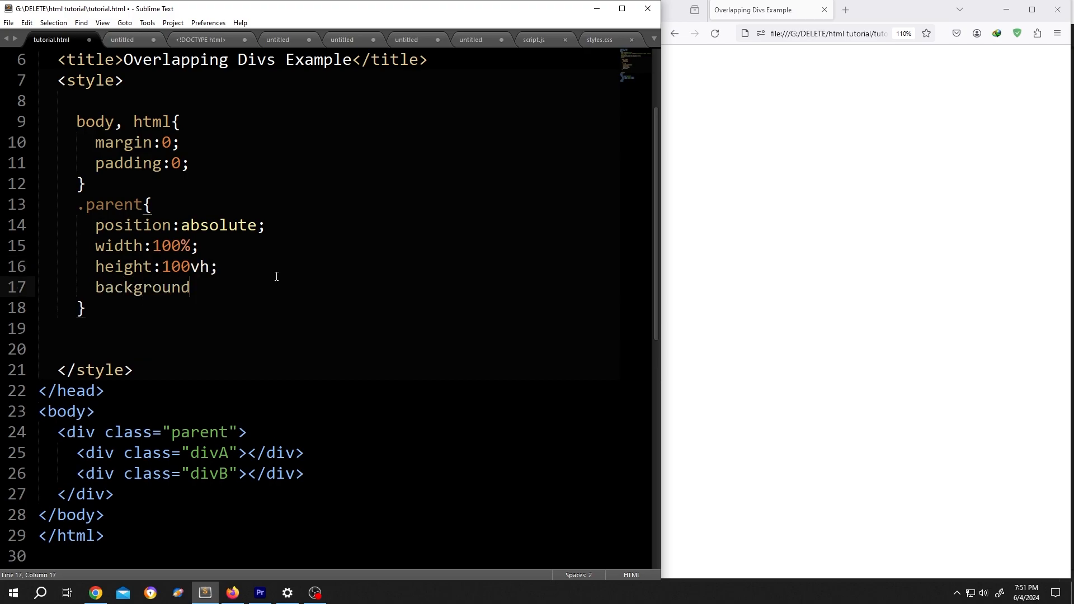
type("-color")
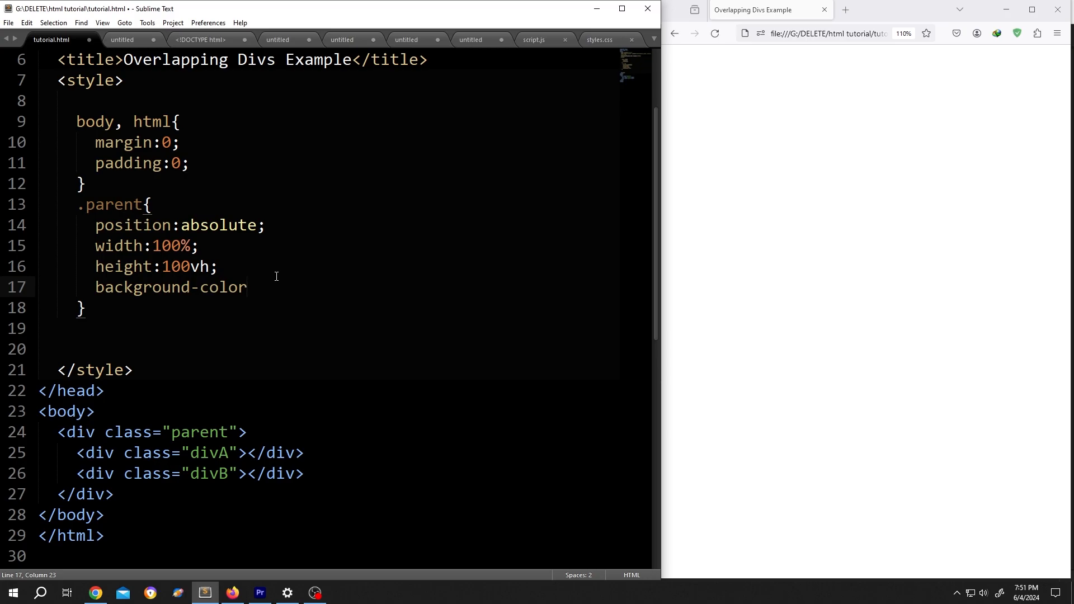
type(":gray;")
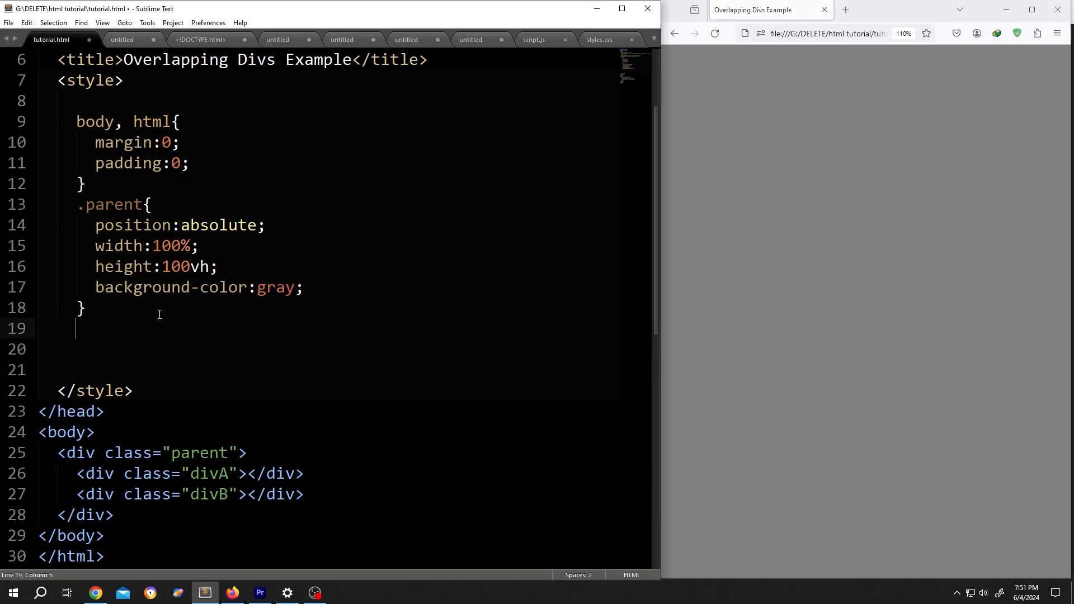
- Start a .divA rule with absolute position and 100% width and height
type(".divA")
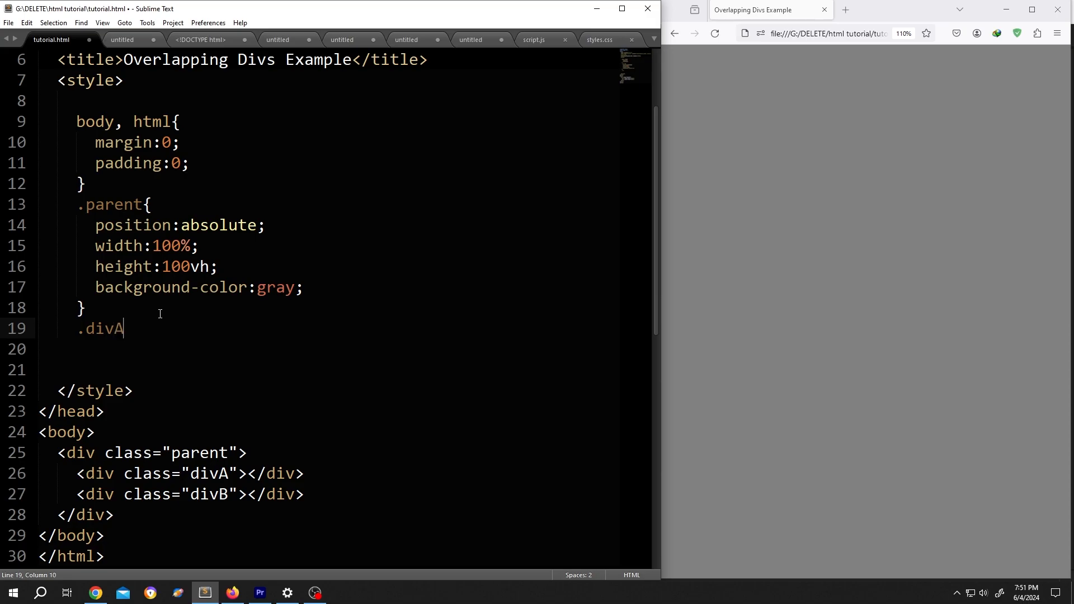
type("{")
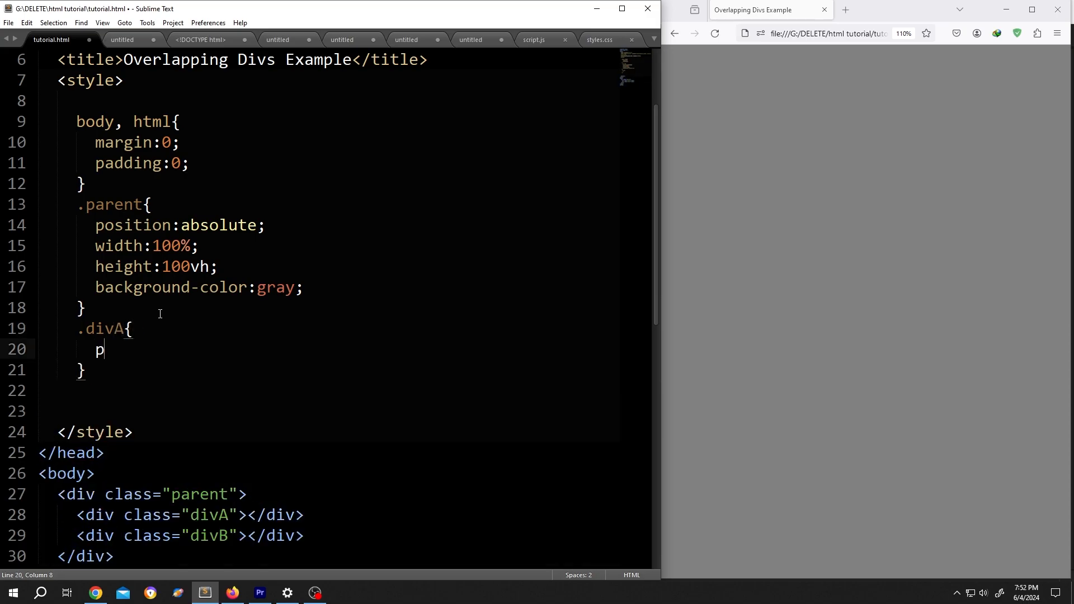
type("osition:")
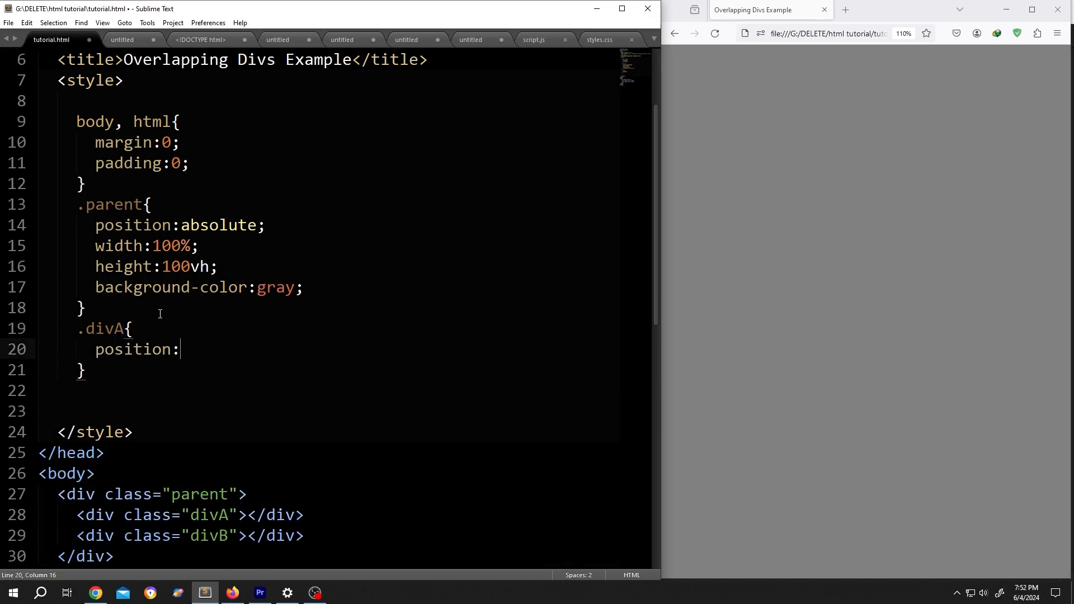
double_click(220, 225)
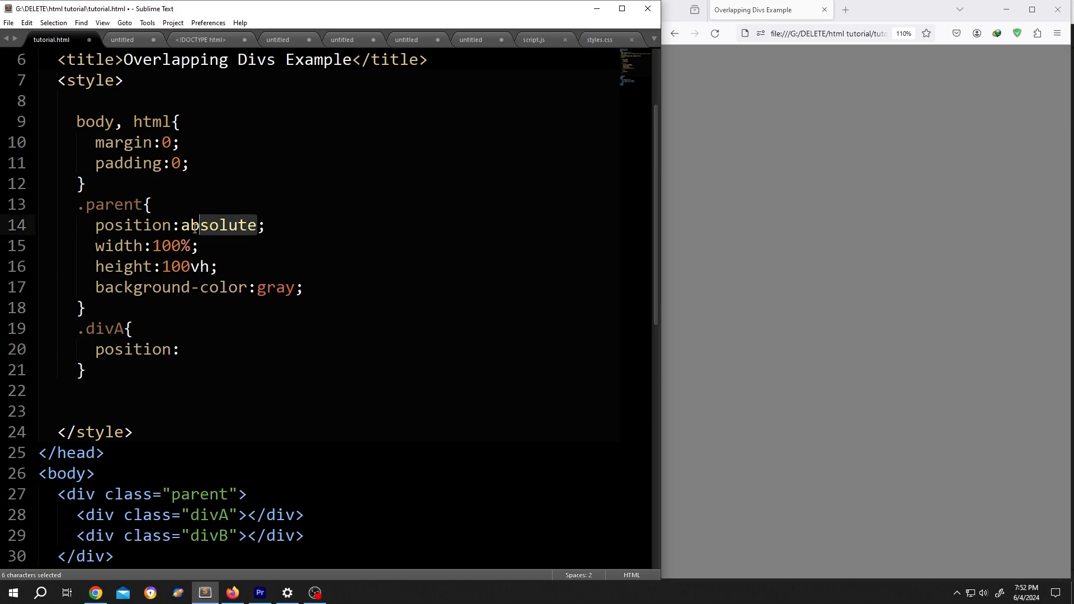
type("relative")
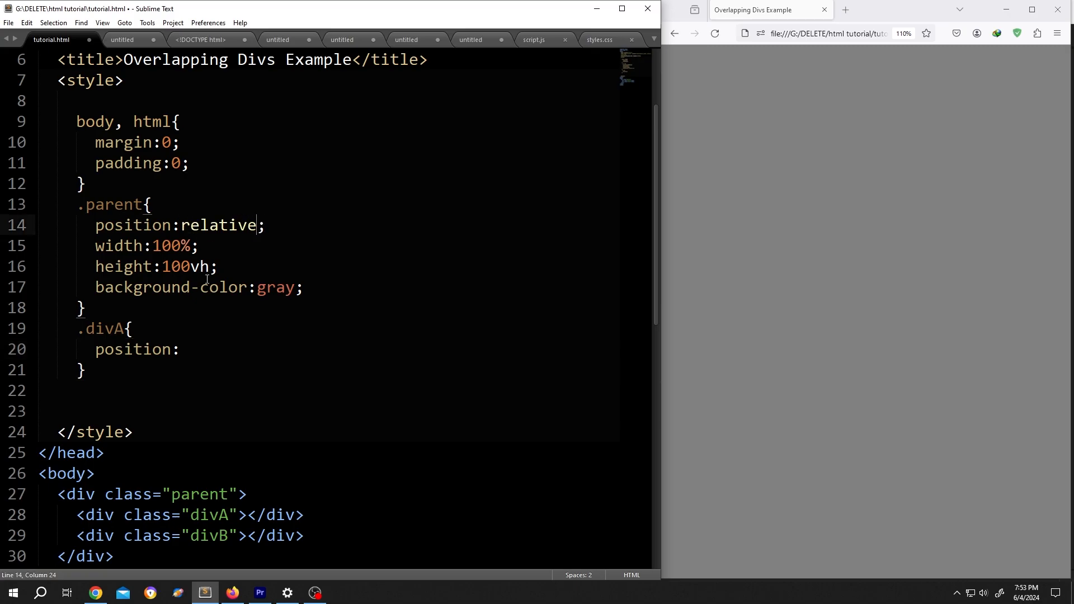
type("absolu")
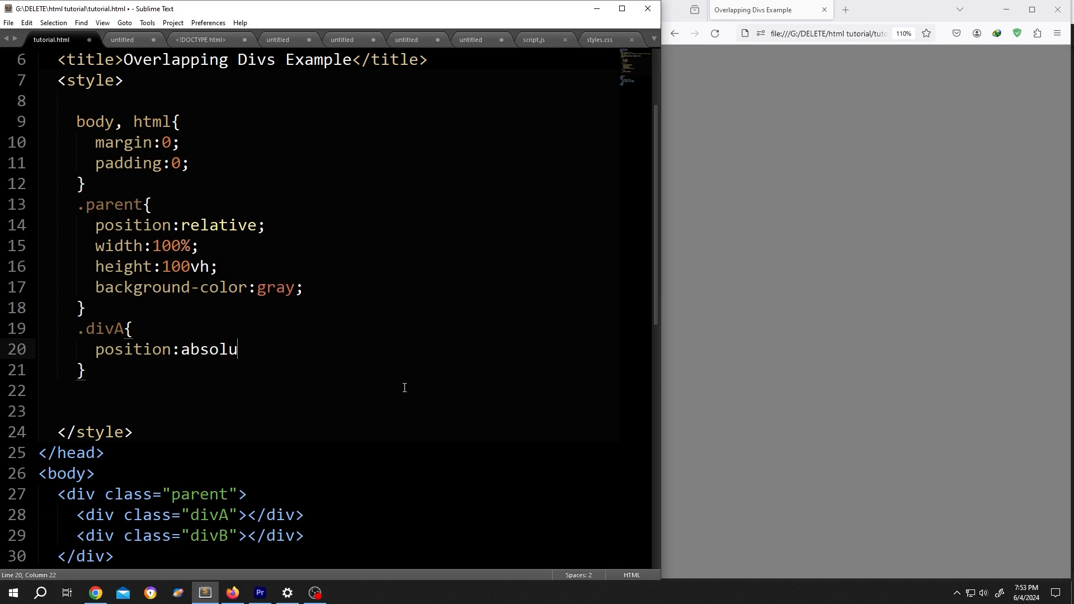
type("te;")
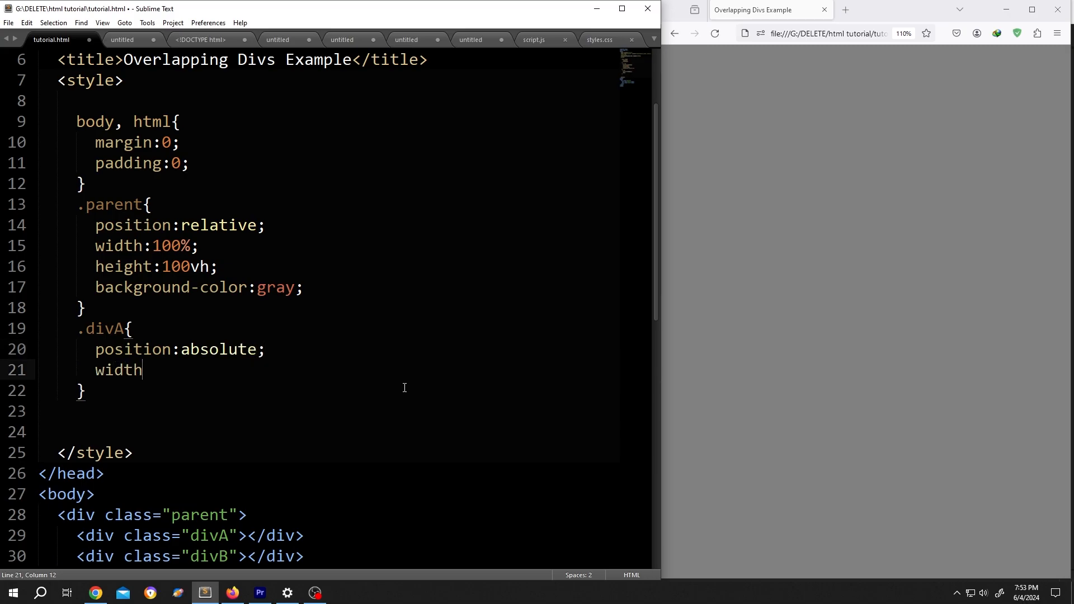
type(":100%;")
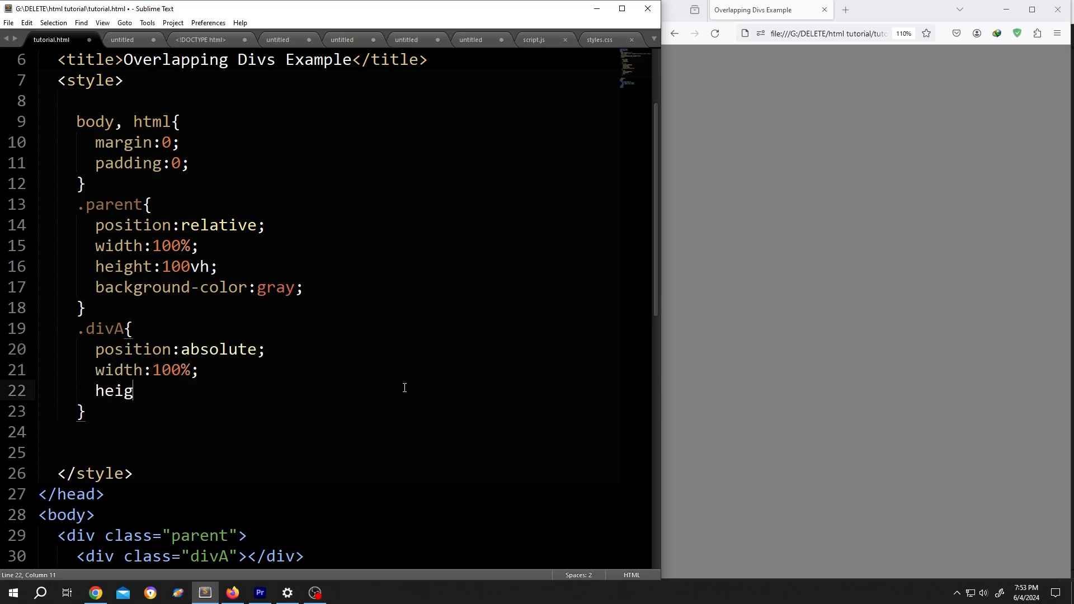
type("ht:100%;")
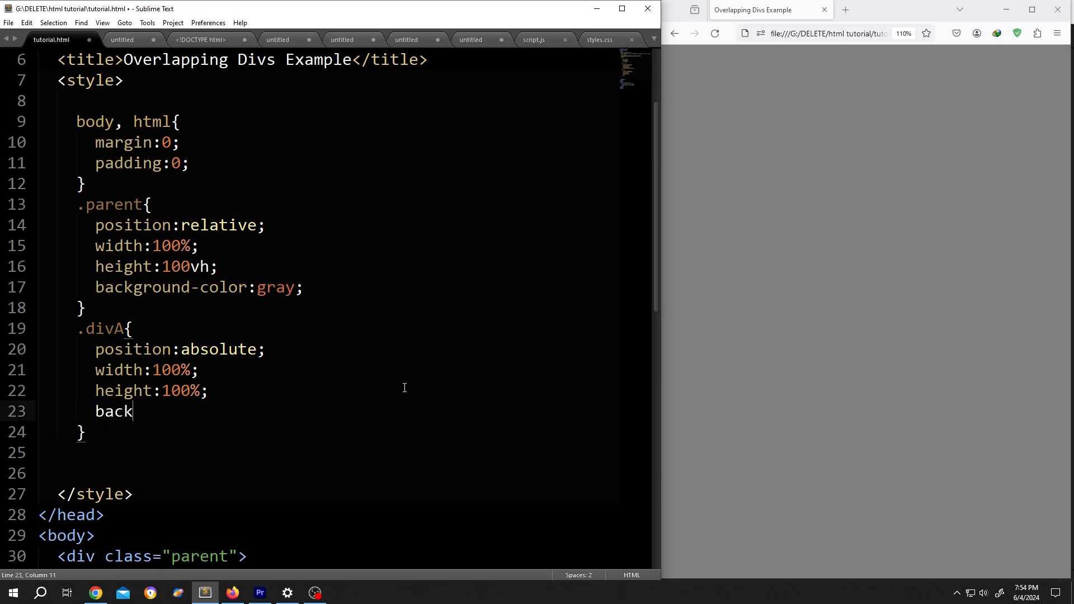
- Give .divA the background image url('images/pic02.jpg') and preview it
type("ground-")
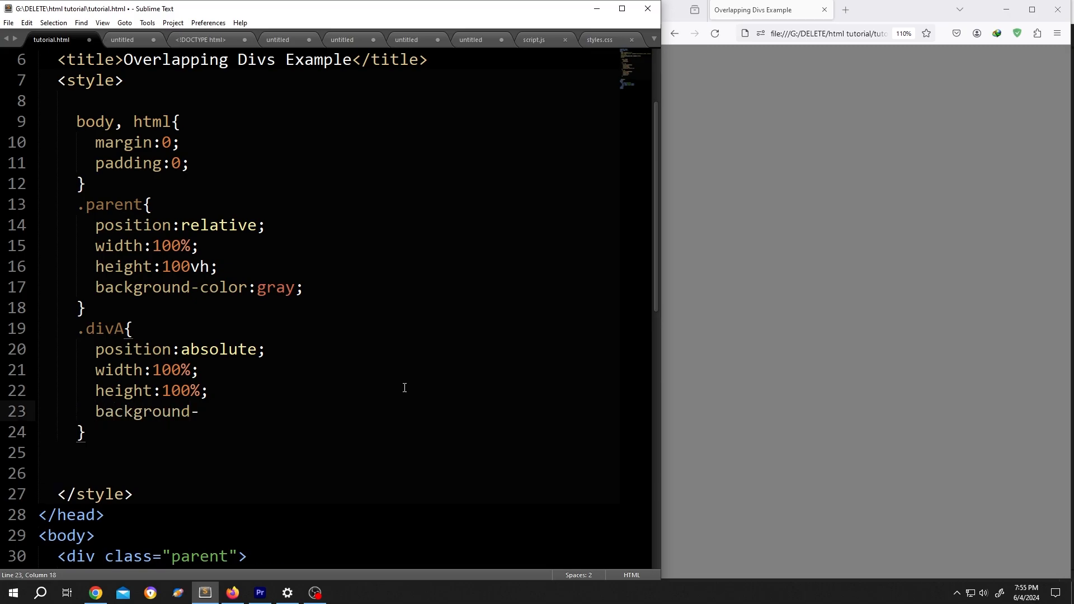
type("image:u")
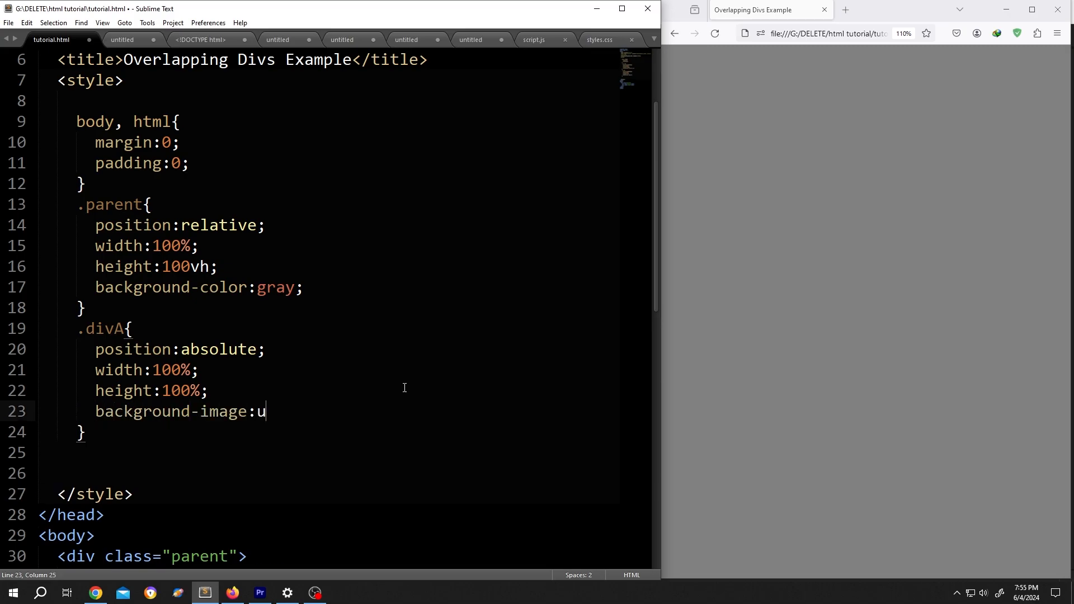
type("rl()")
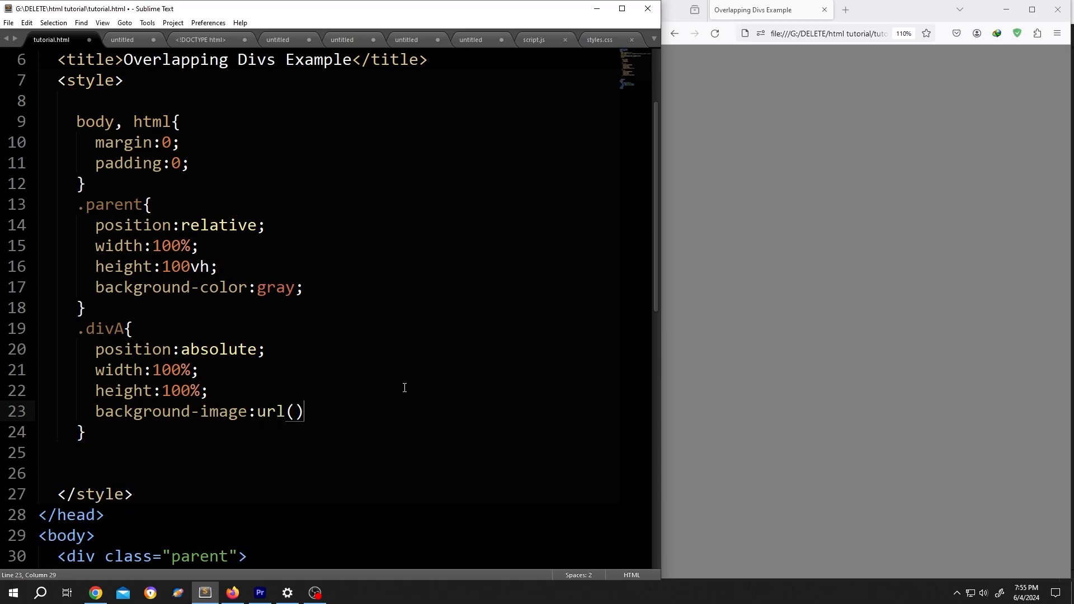
type("';")
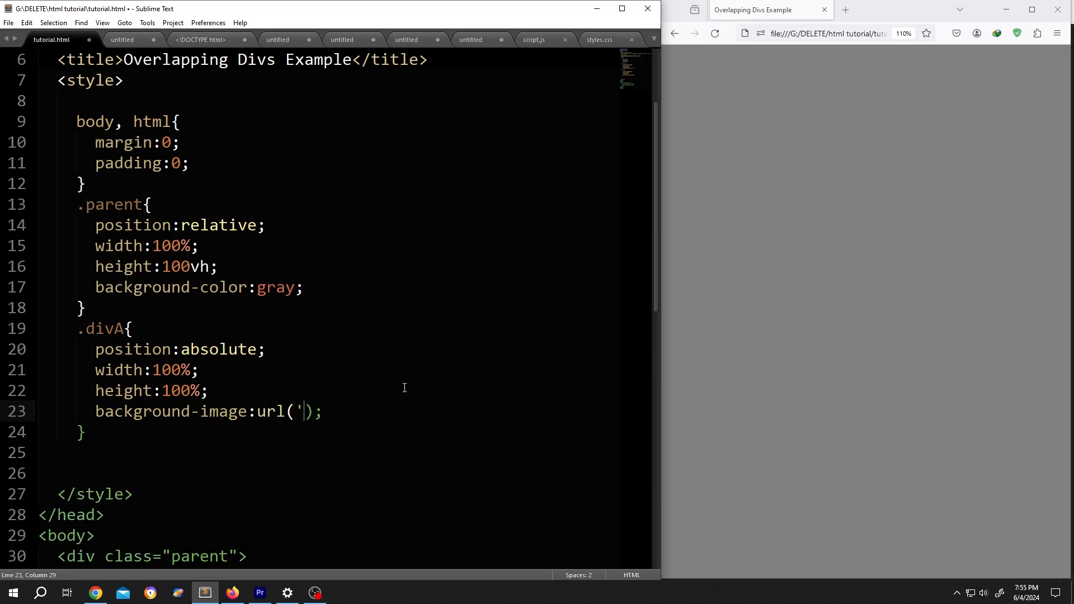
type("image")
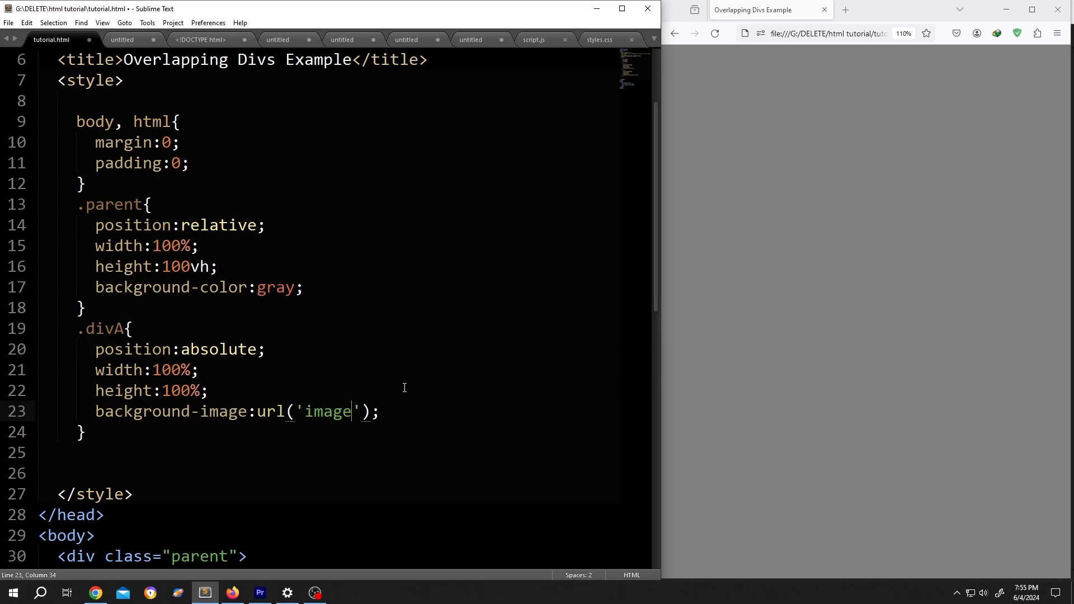
type("s/pic")
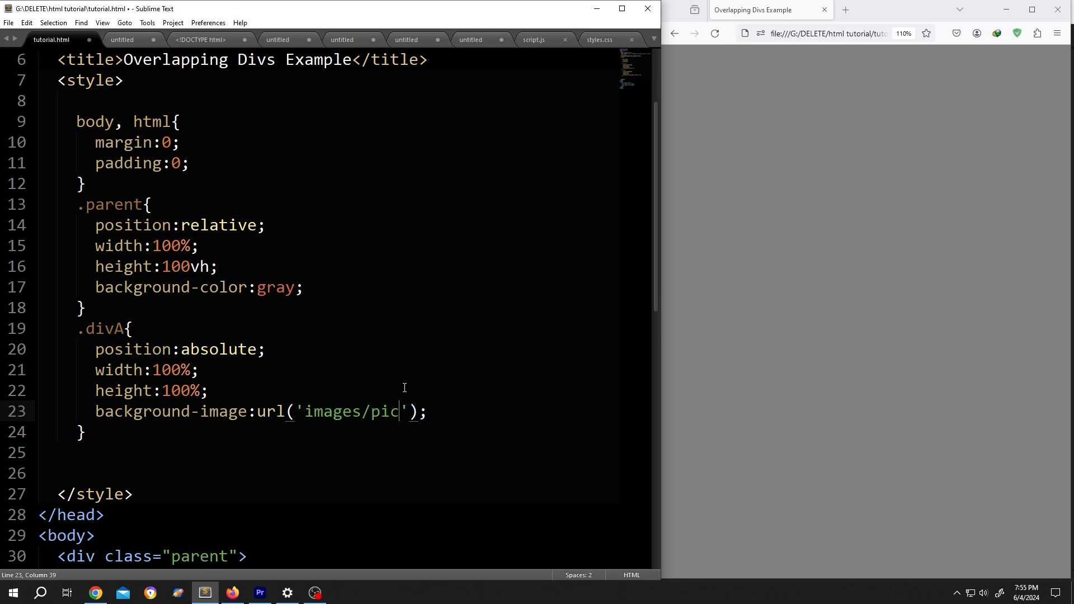
type("02")
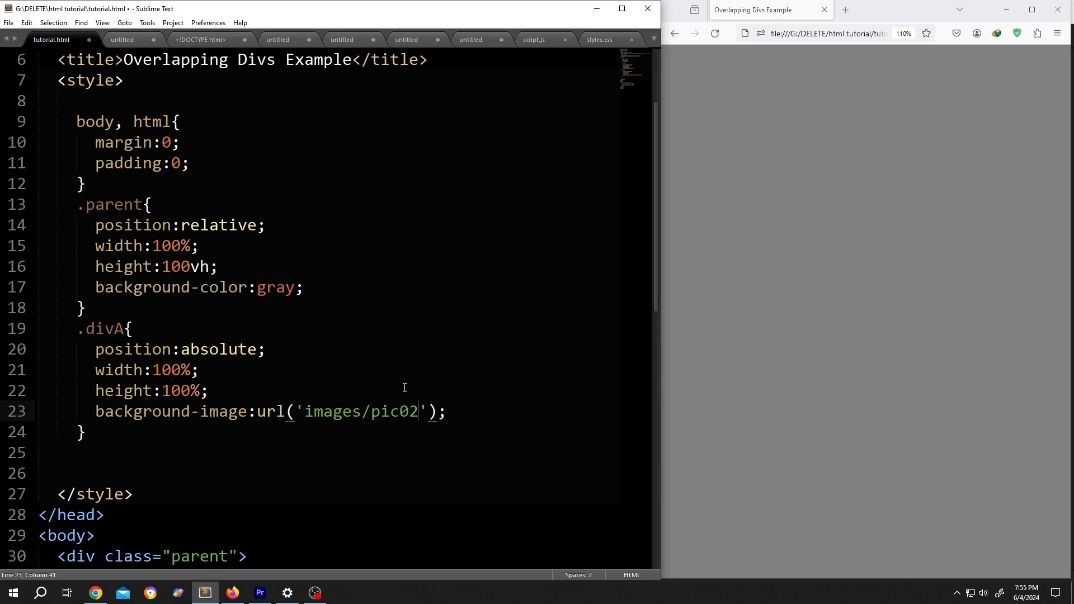
type(".jpg")
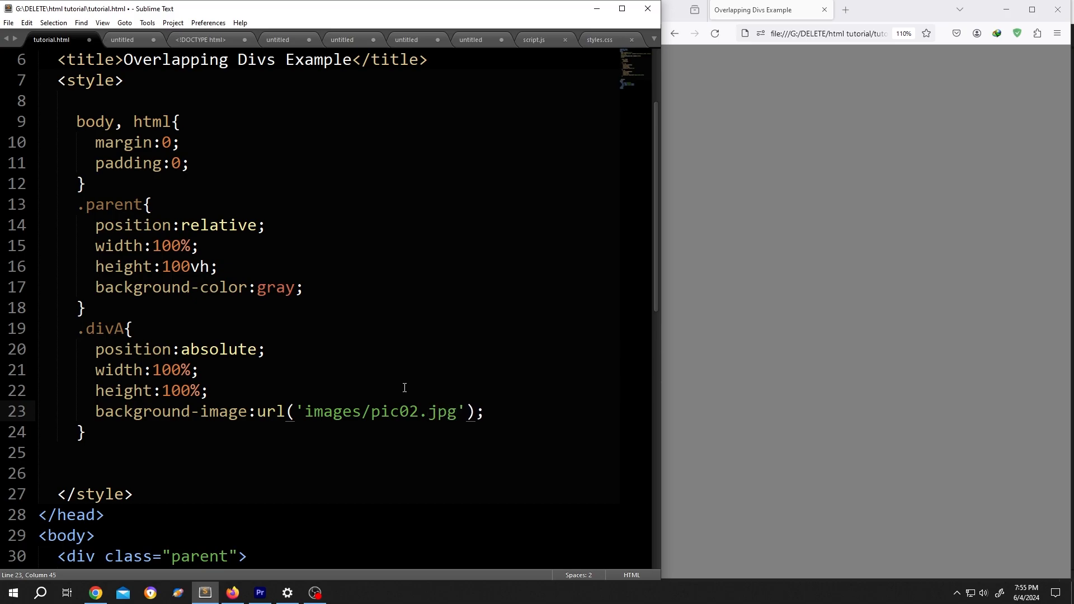
left_click(715, 33)
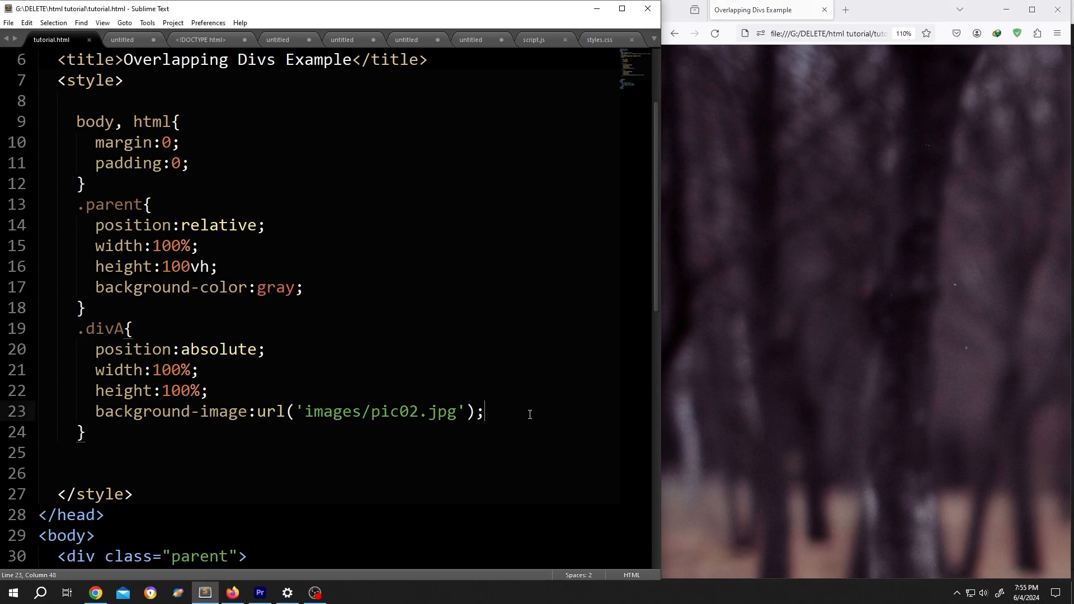
- Set .divA's background-size to cover
type("background")
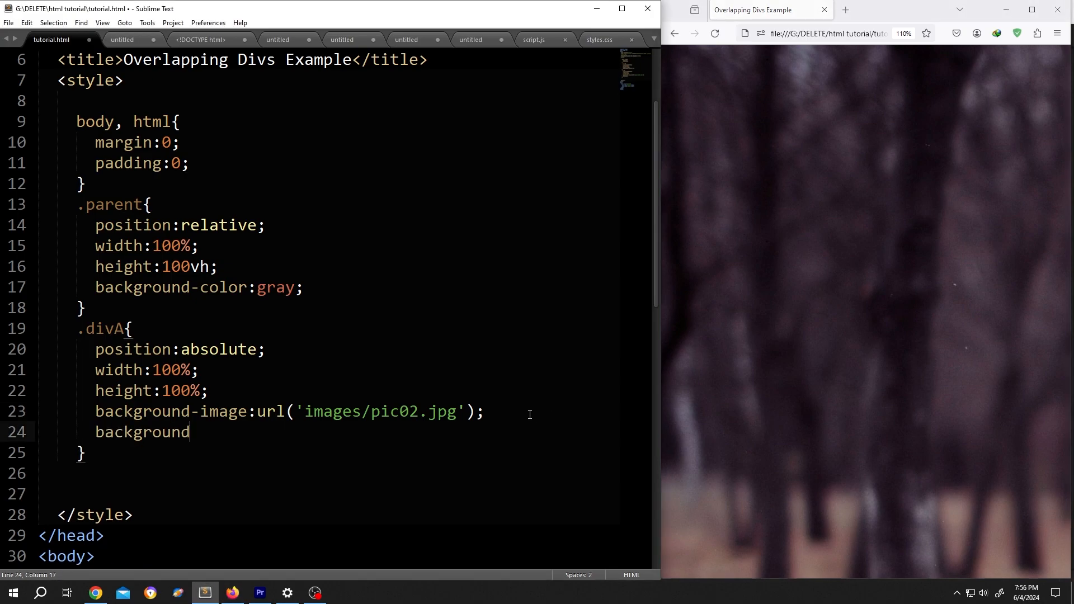
type("-size")
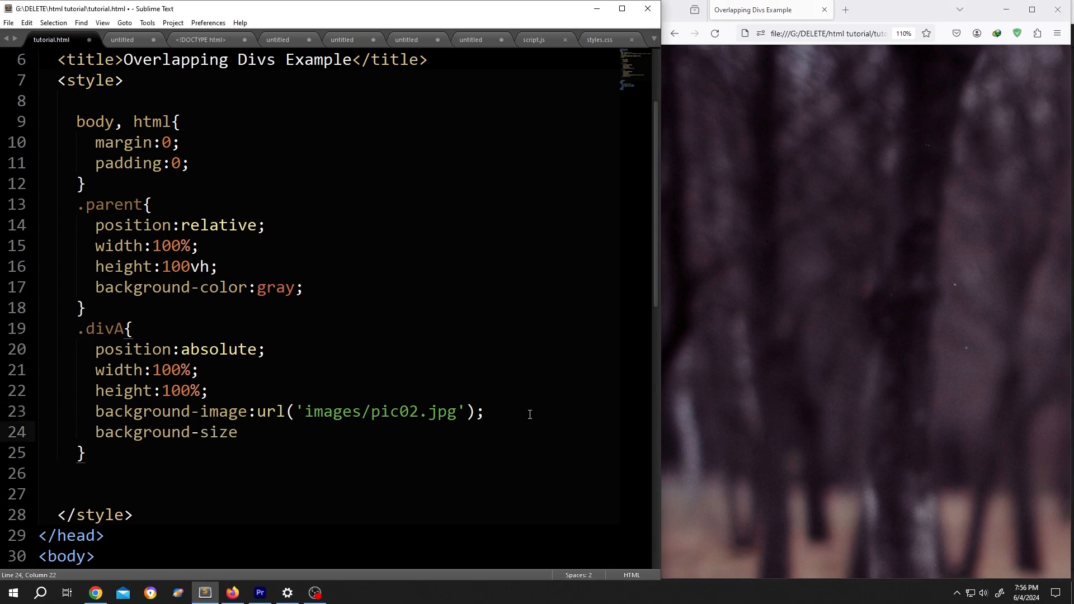
type(":cover")
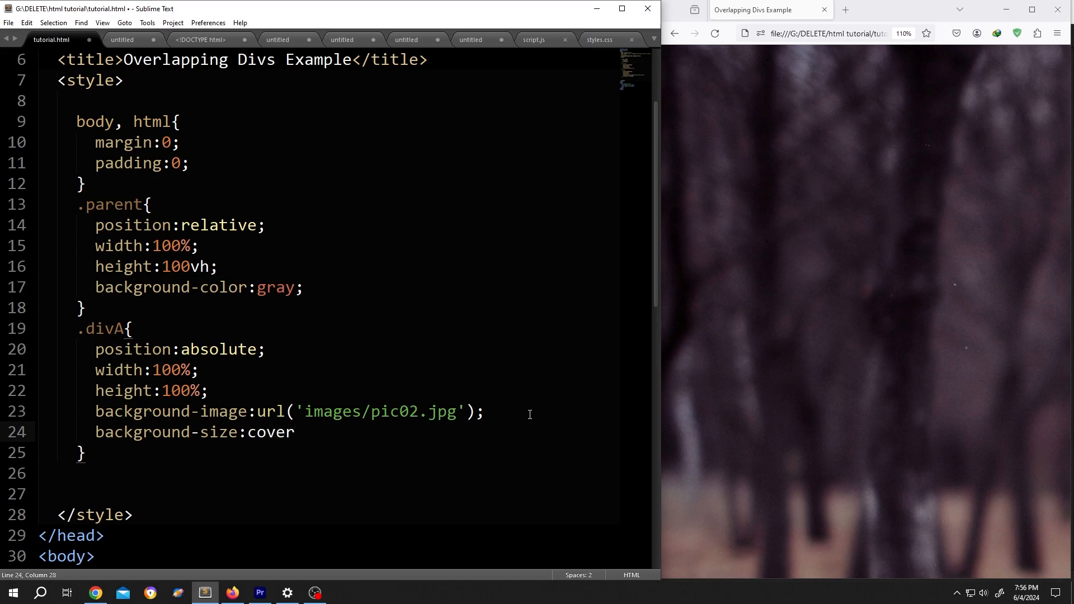
type(";")
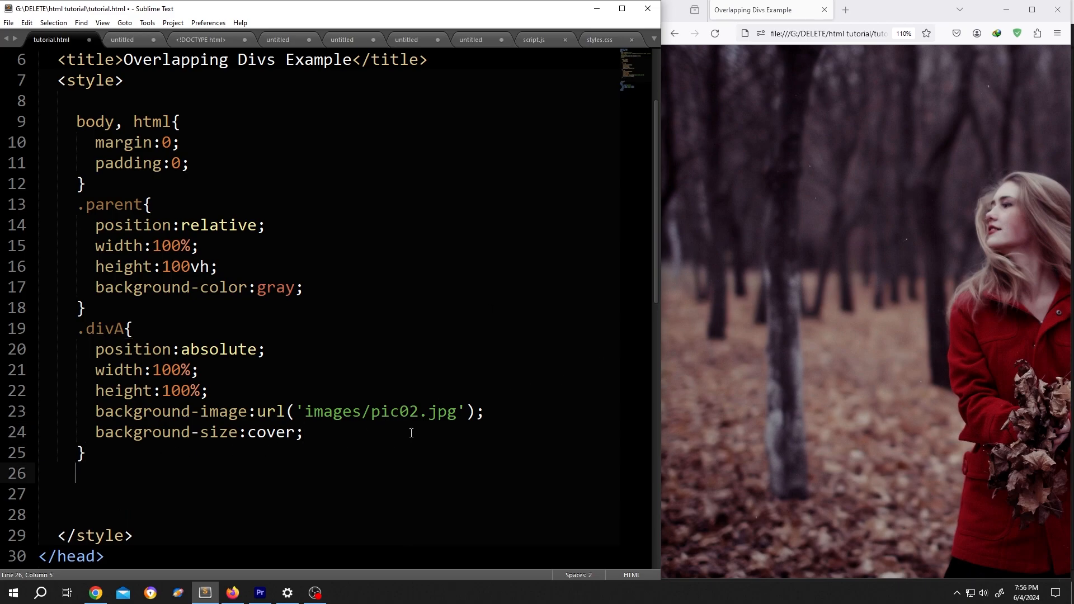
- Create .divB from divA's properties with 50% width and height and 100% 100% background-size
type(".divB{")
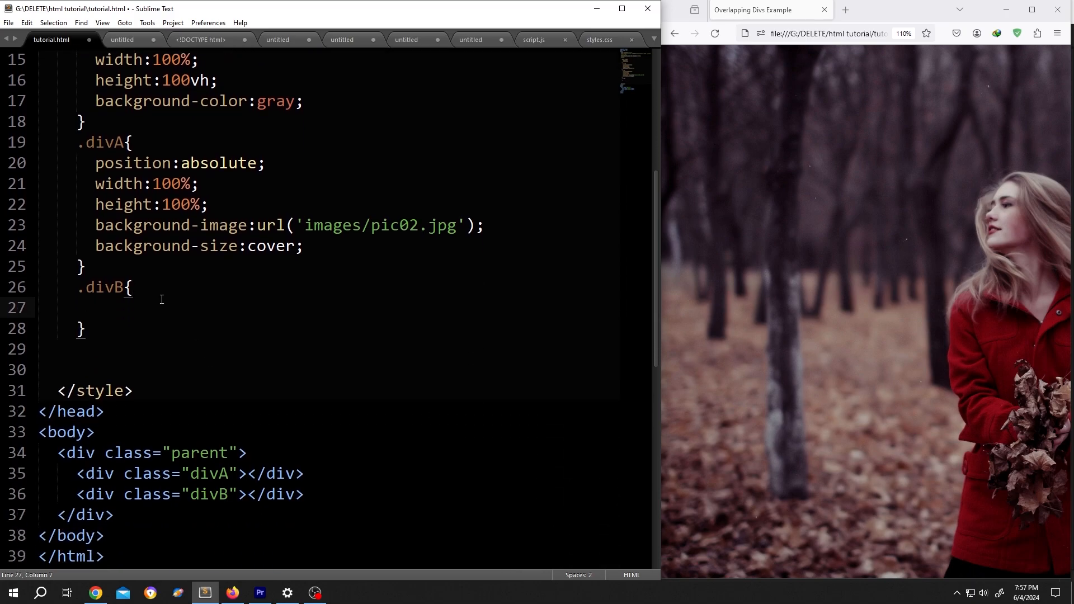
left_click_drag(95, 163, 268, 225)
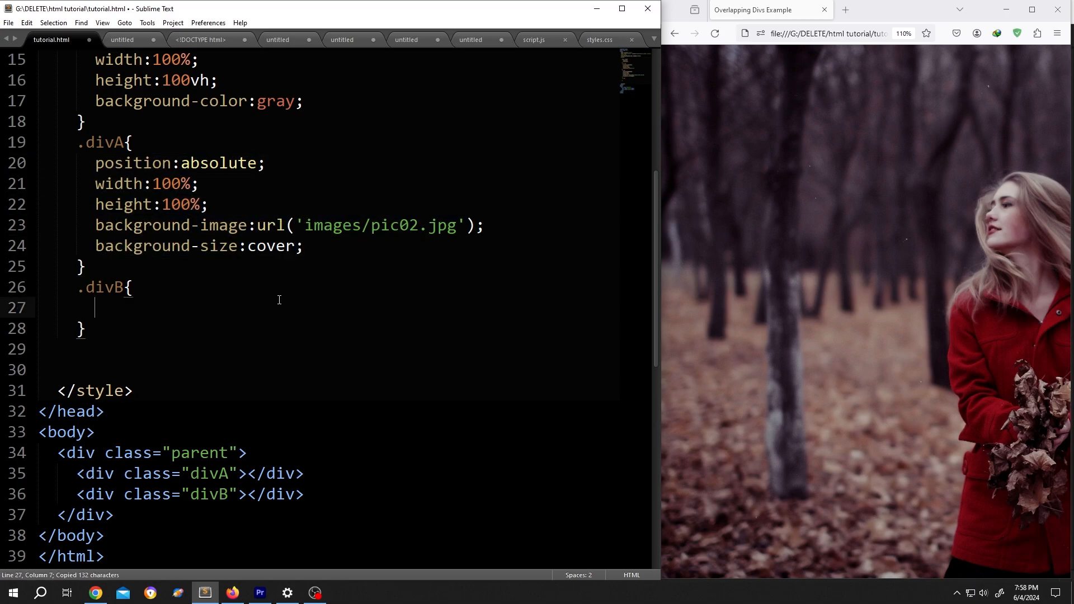
key("ctrl+v")
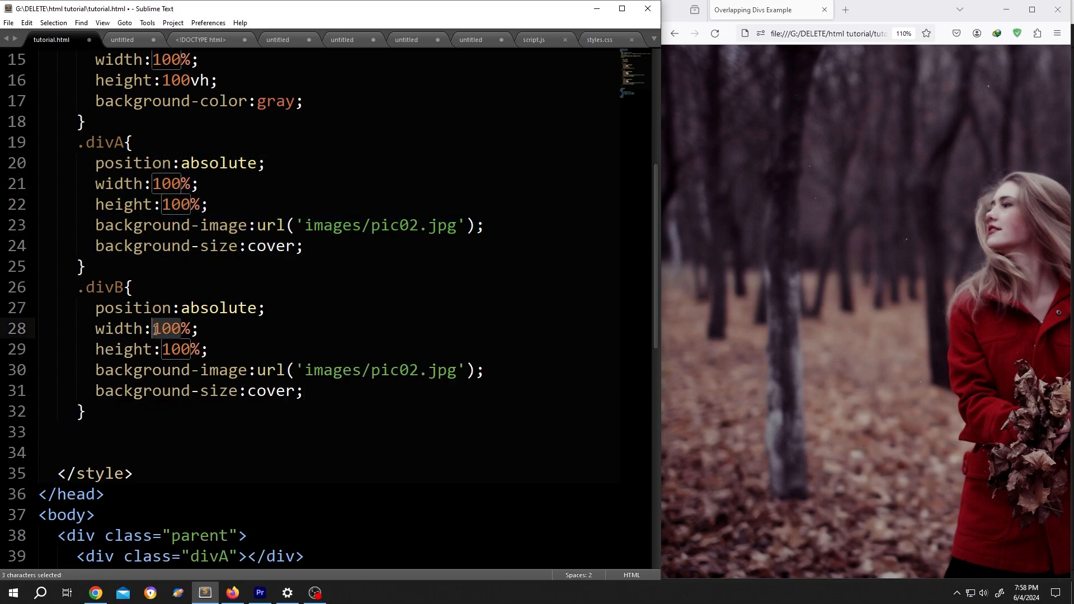
type("50")
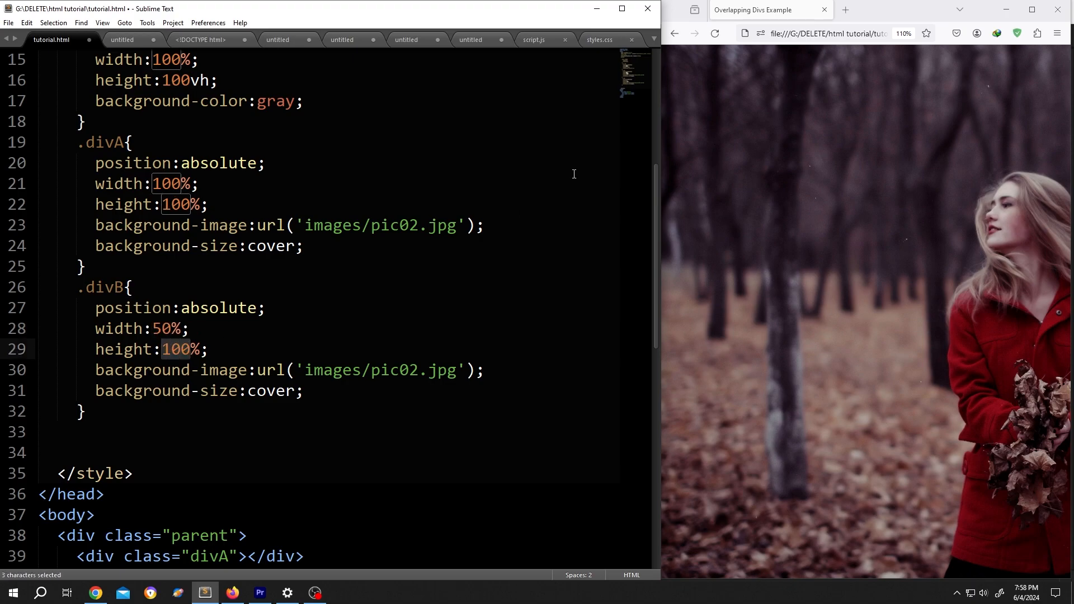
double_click(271, 390)
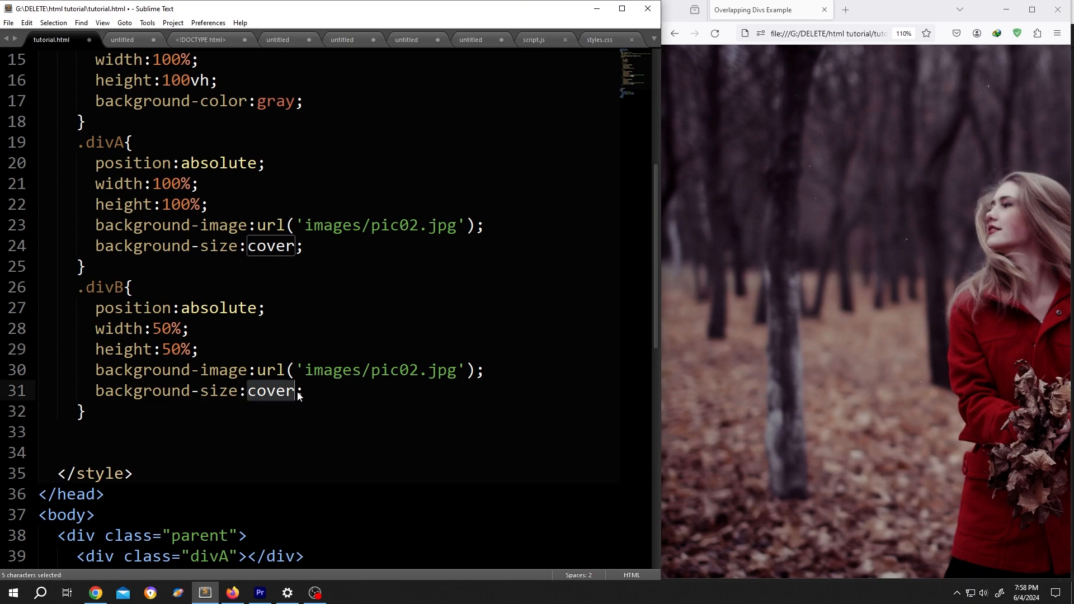
type("100% 100%")
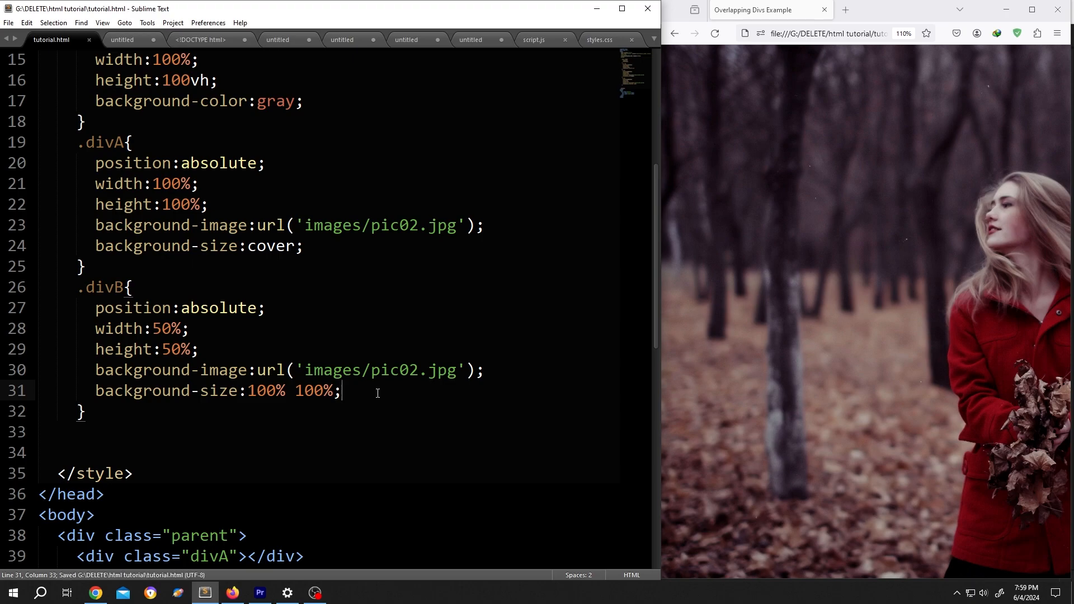
left_click(715, 33)
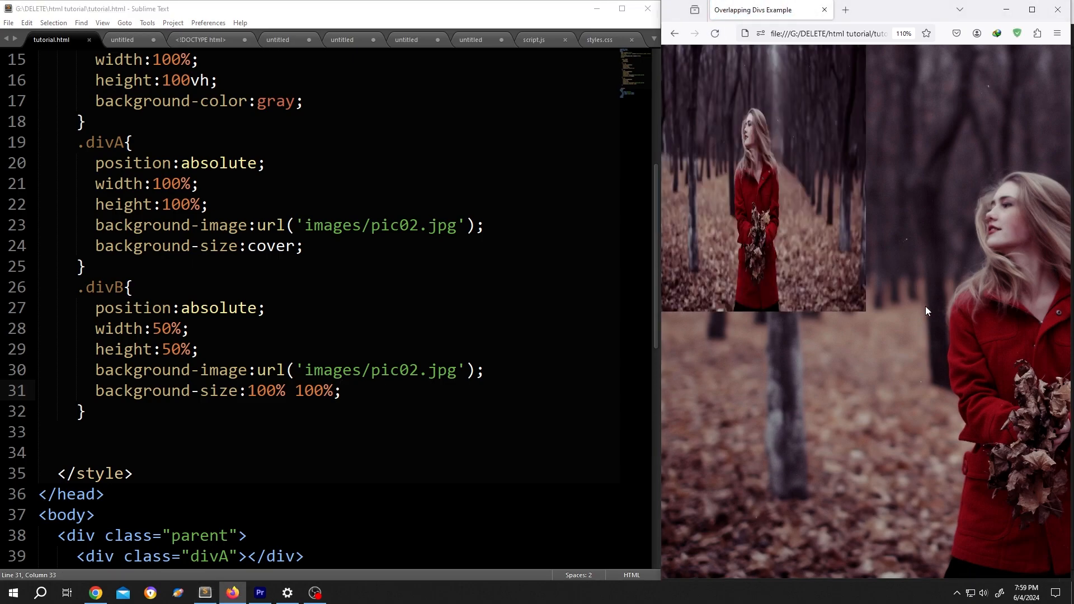
mouse_move(815, 263)
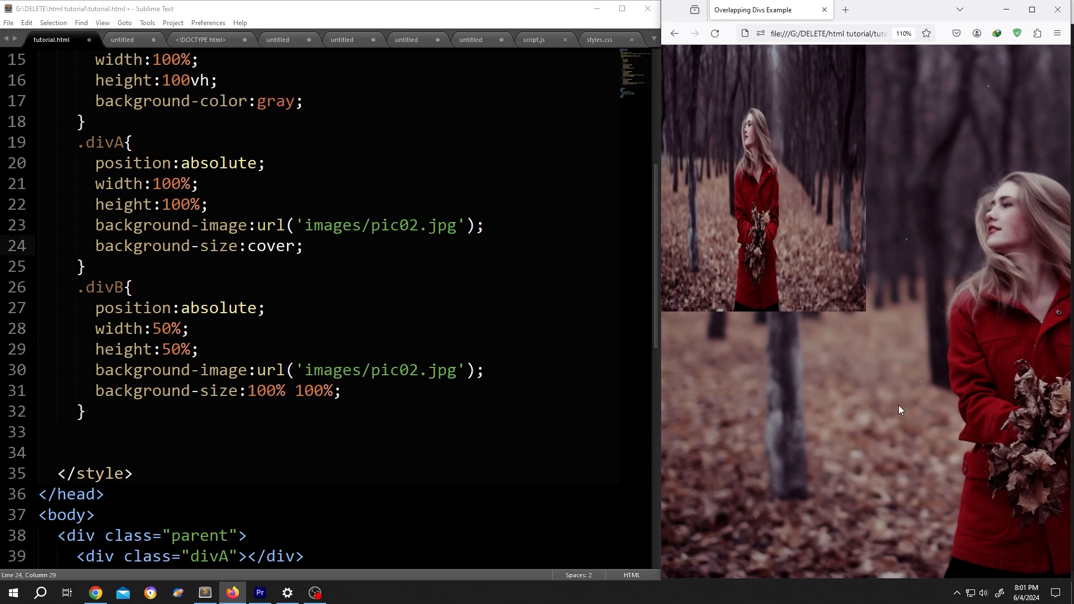
mouse_move(863, 412)
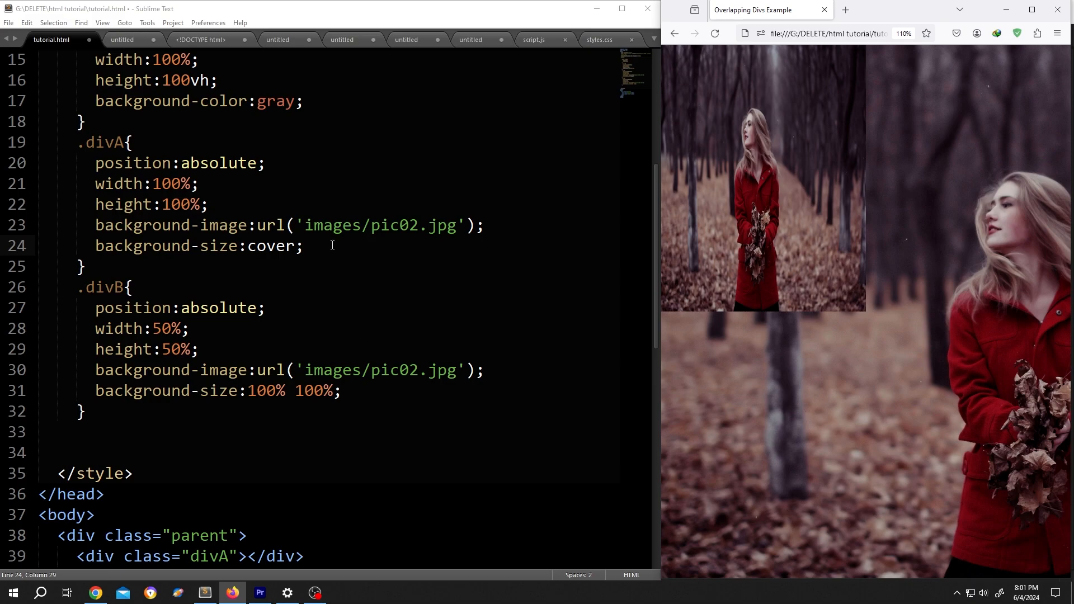
mouse_move(421, 254)
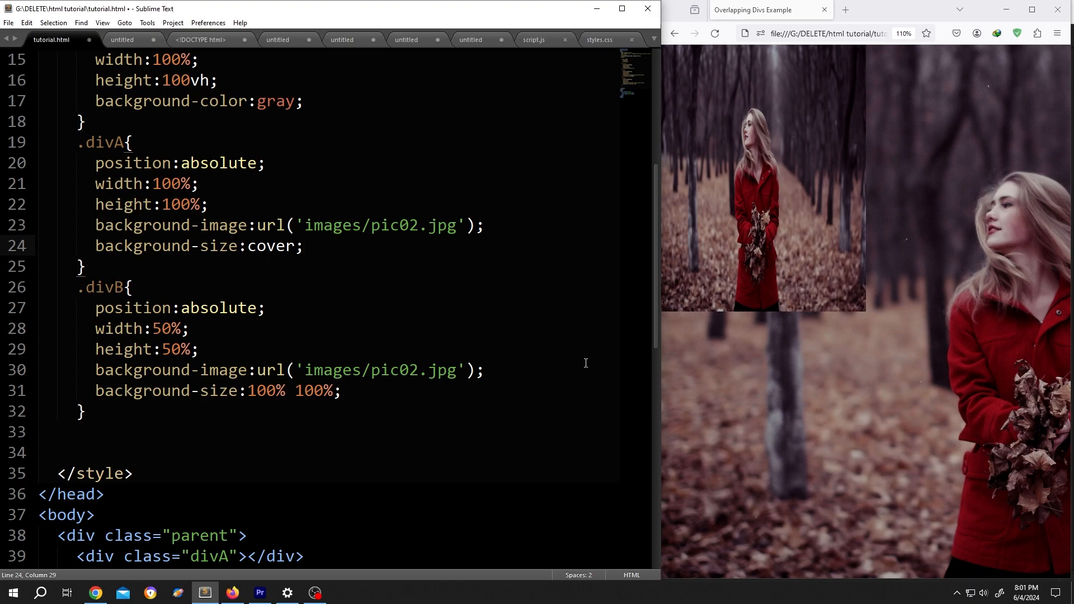
- Add z-index:1 to .divA and z-index:2 to .divB
type("z-")
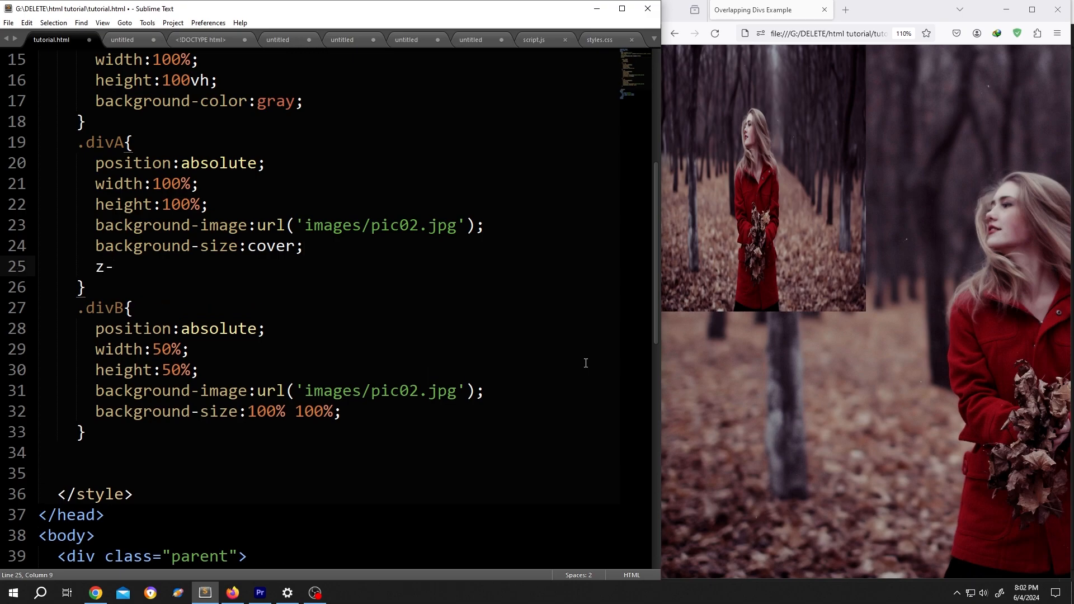
type("index:1;")
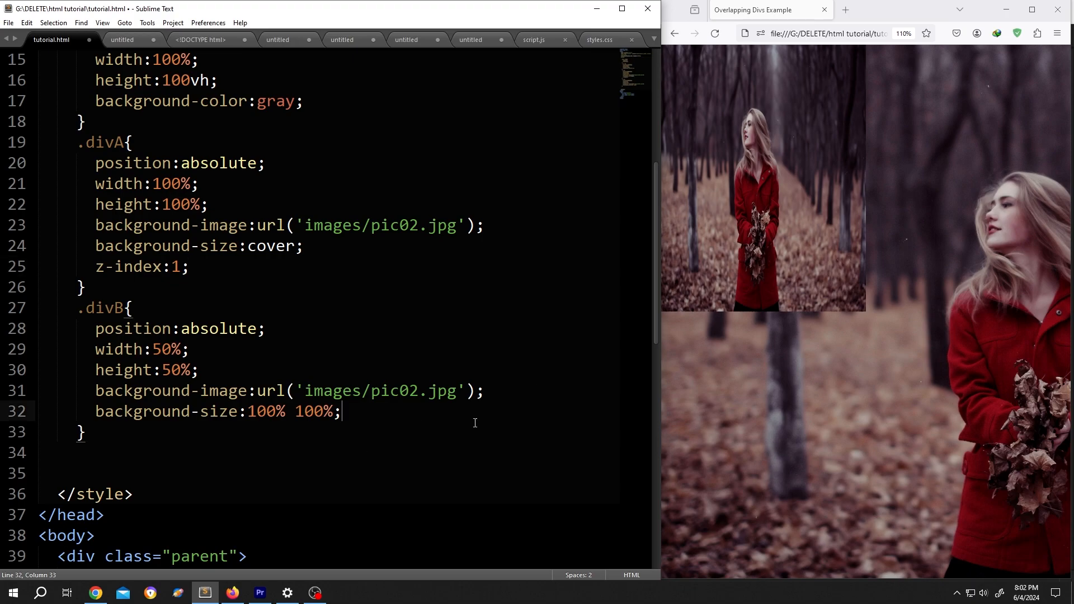
type("z-")
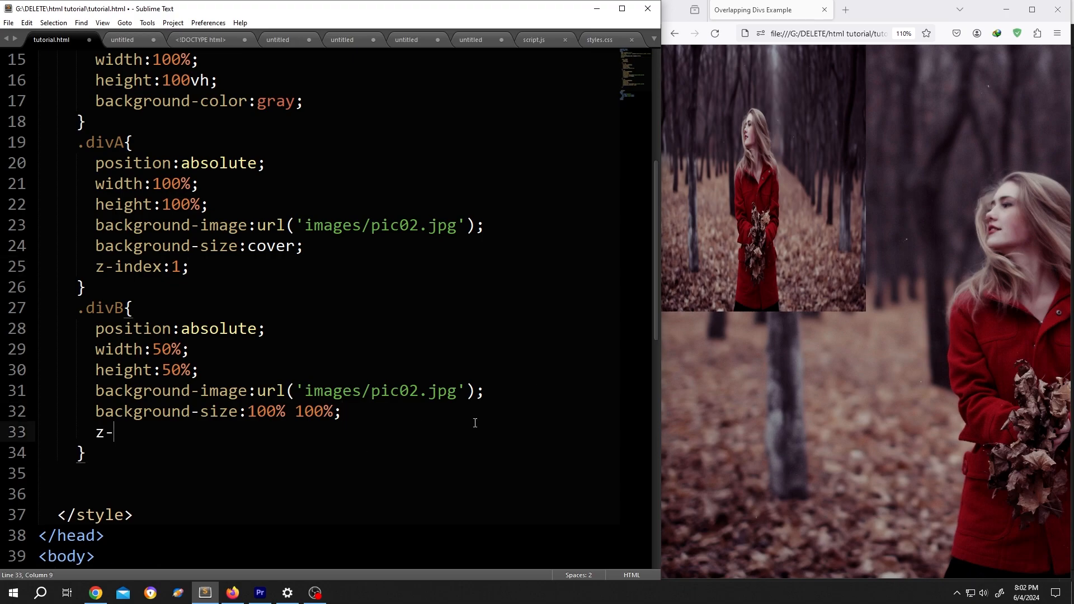
type("index:2;")
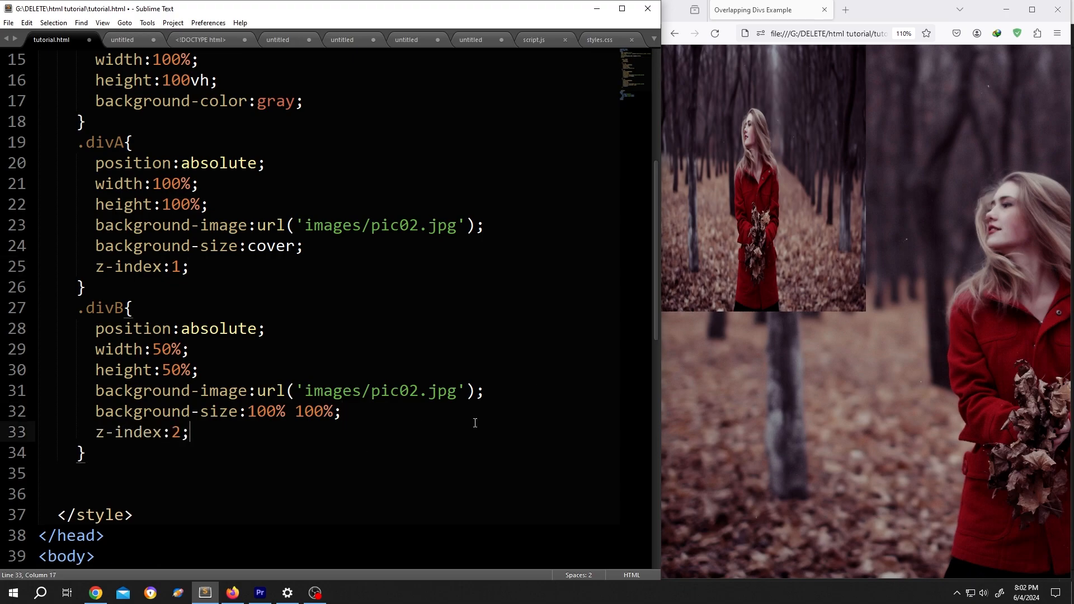
left_click(715, 33)
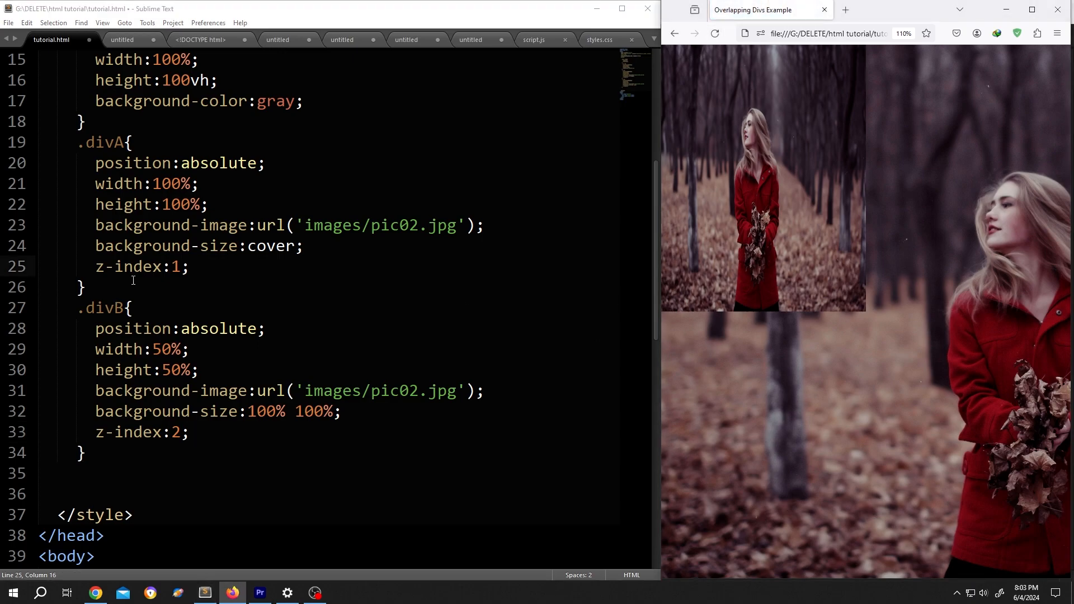
type("3")
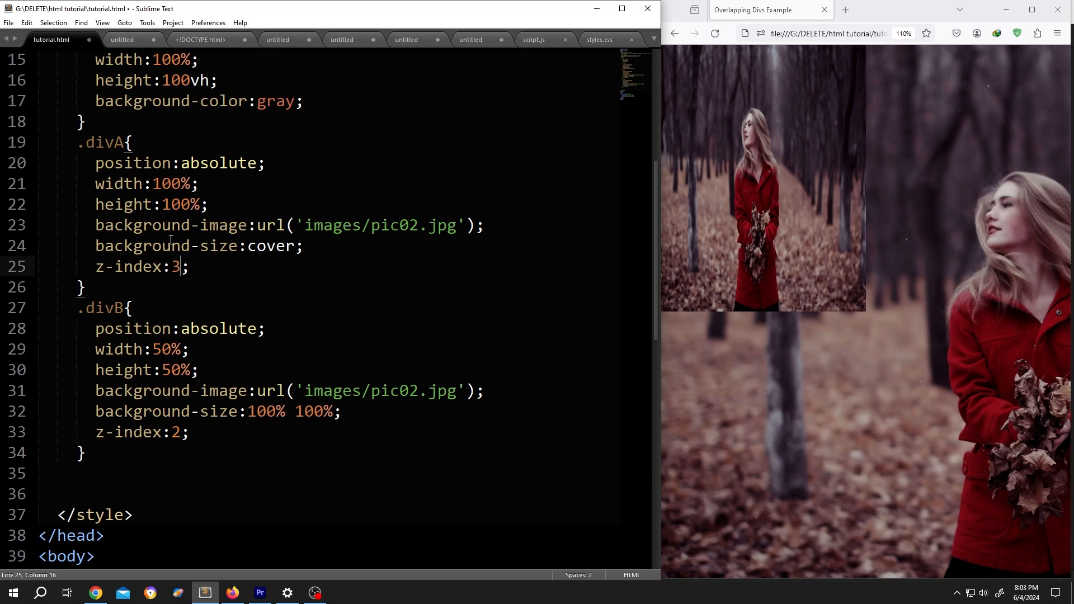
key("ctrl+s")
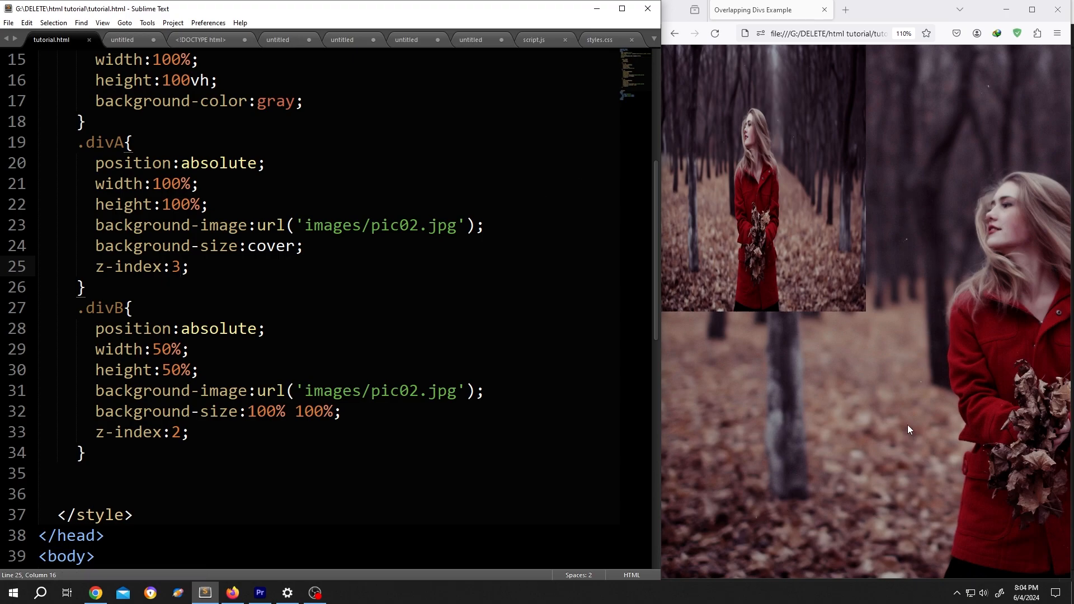
mouse_move(787, 232)
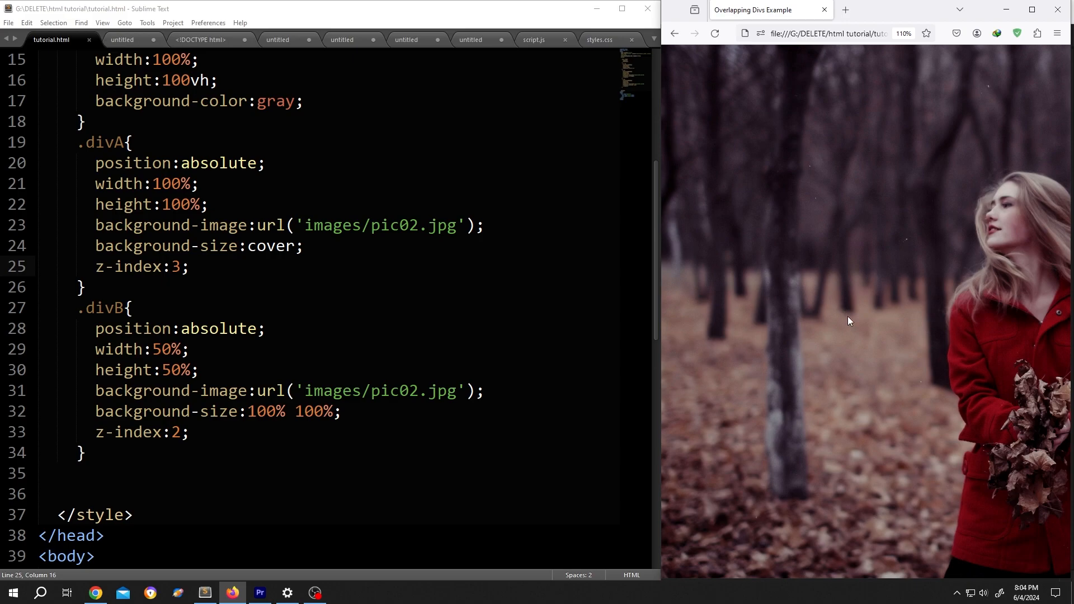
type("1")
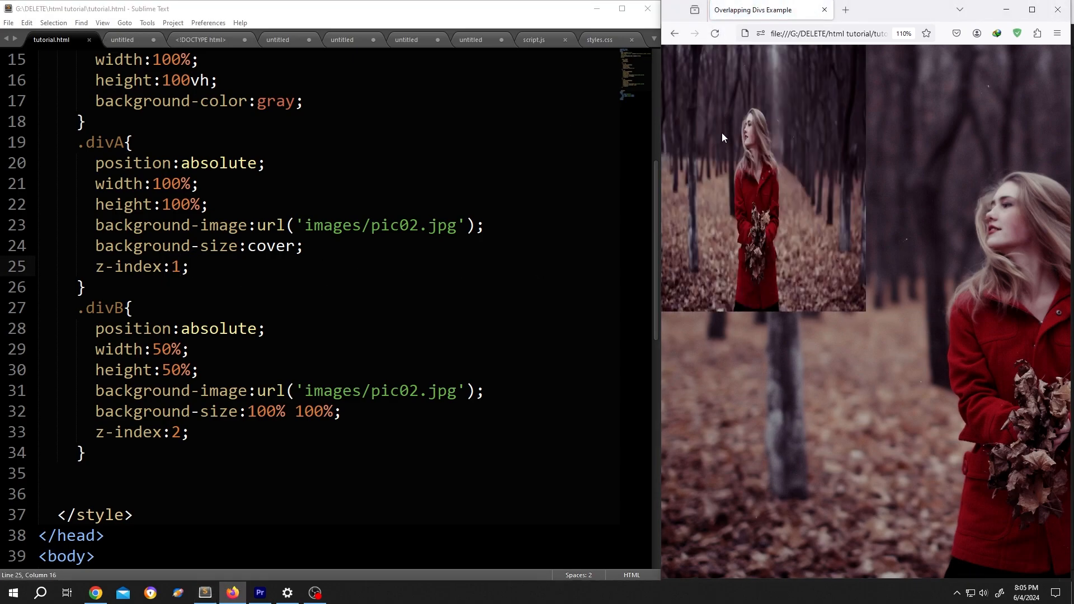
mouse_move(843, 433)
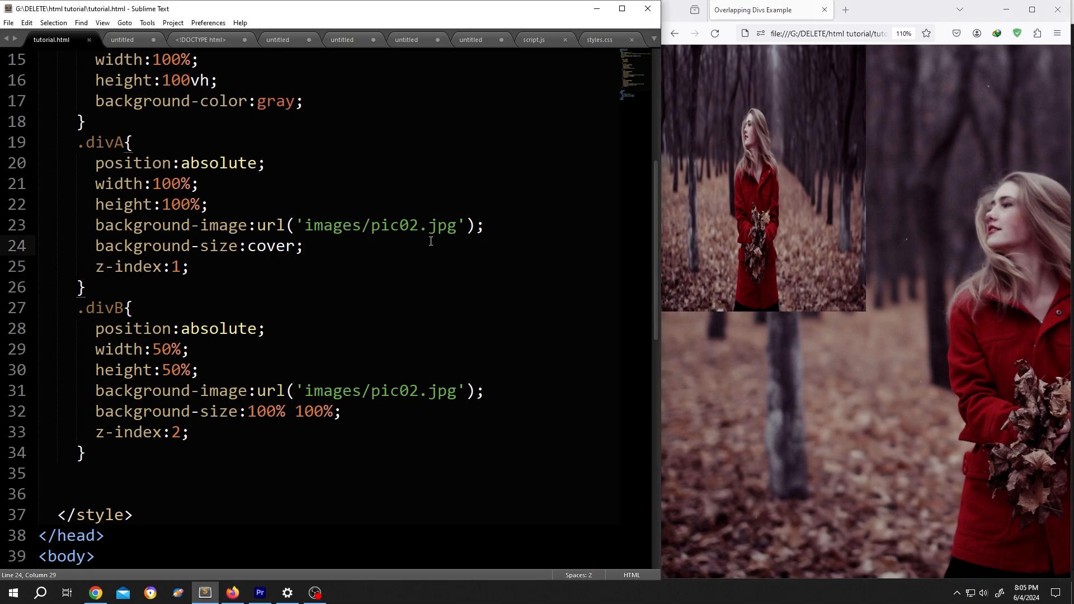
- Add filter: blur(10px) to .divA, save, and reload the preview
type("filter")
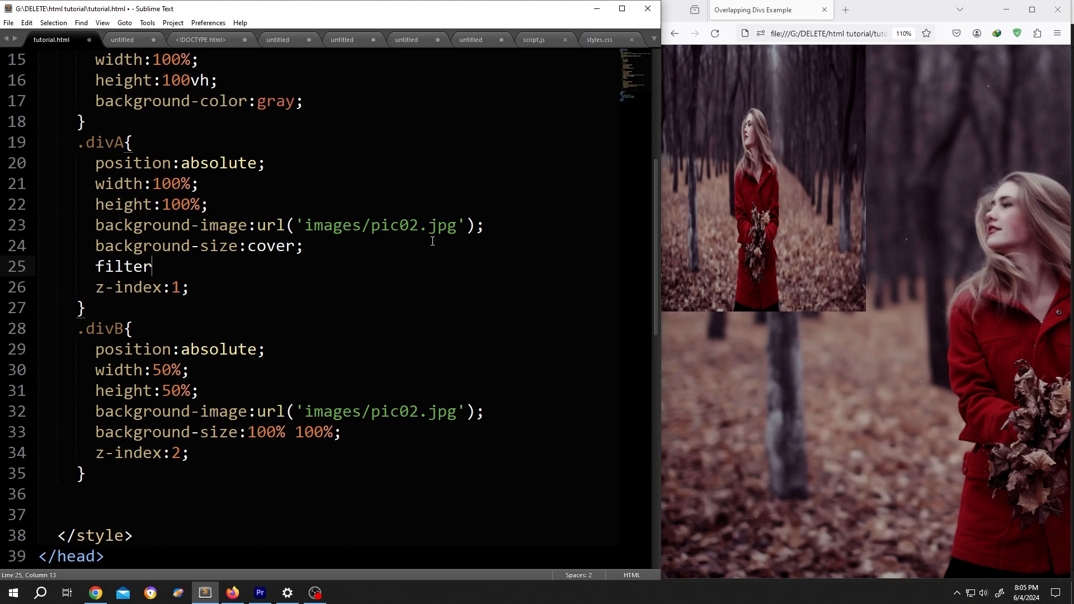
type(":blur(")
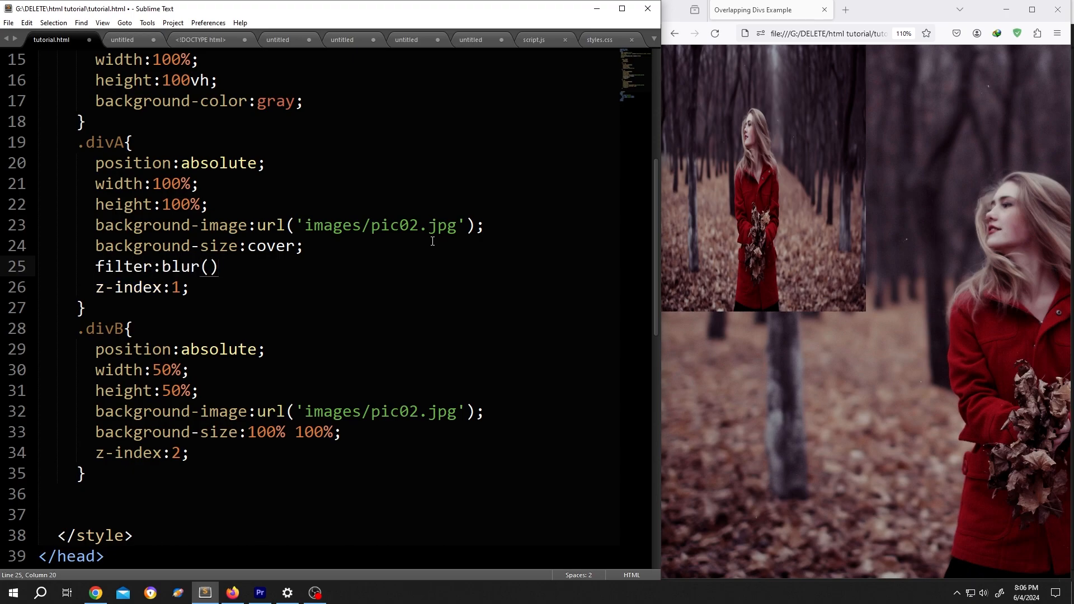
type(";")
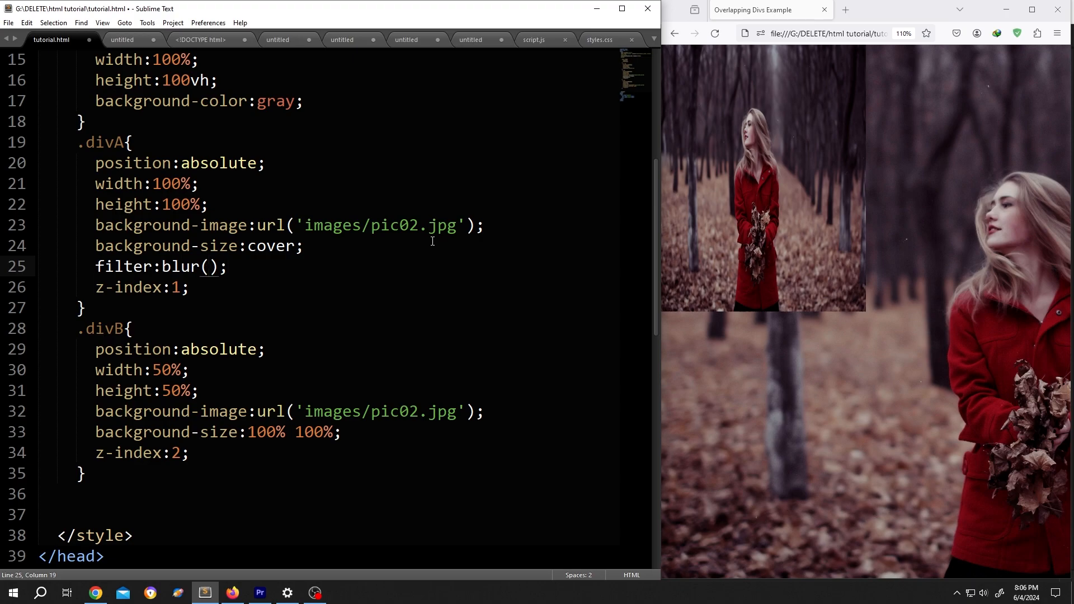
type("5px")
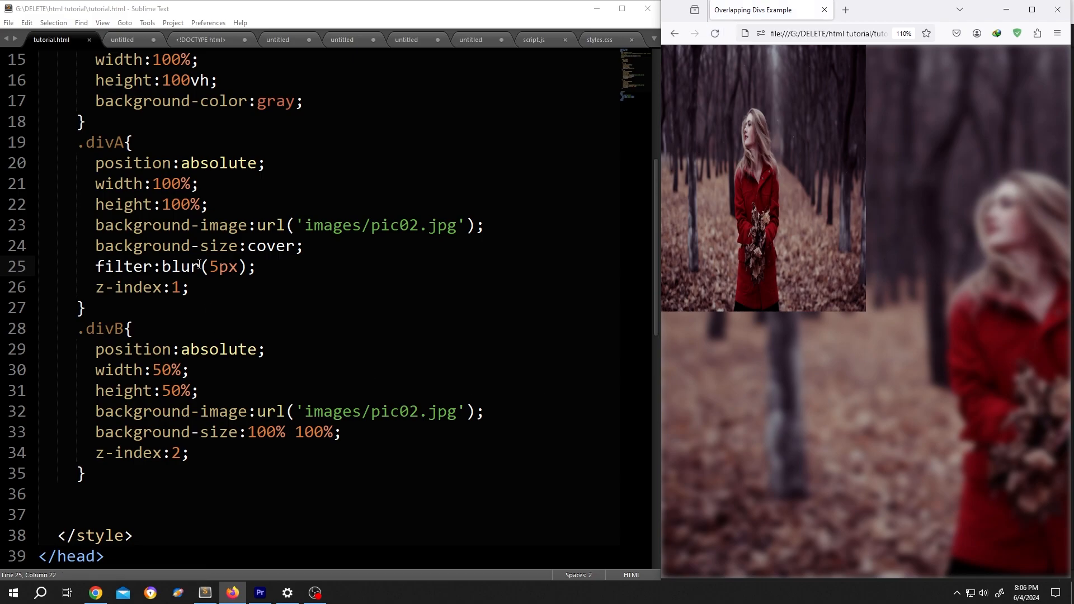
type("10")
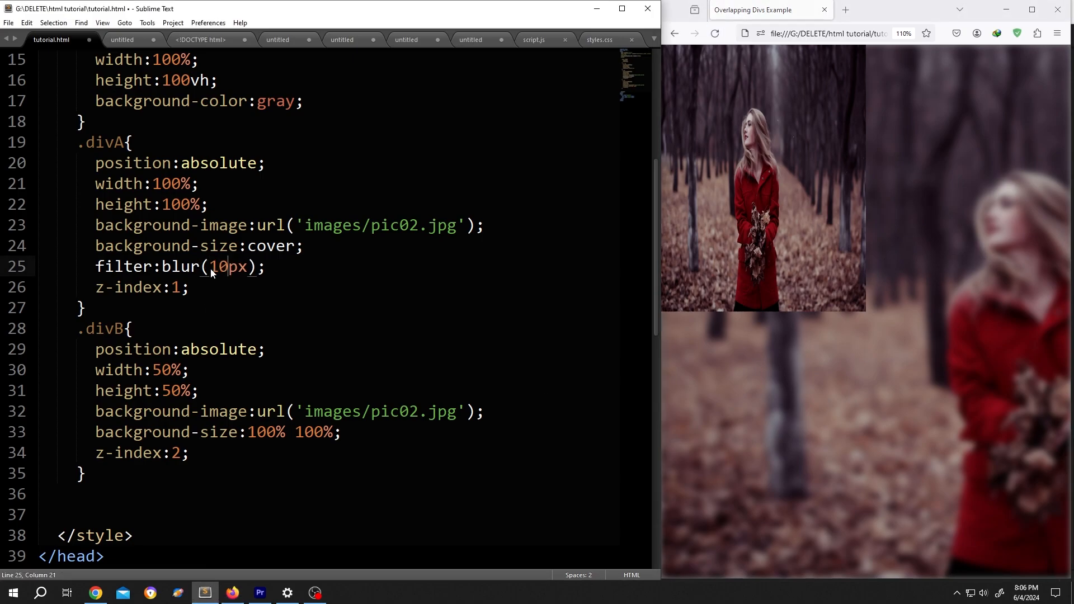
key("ctrl+s")
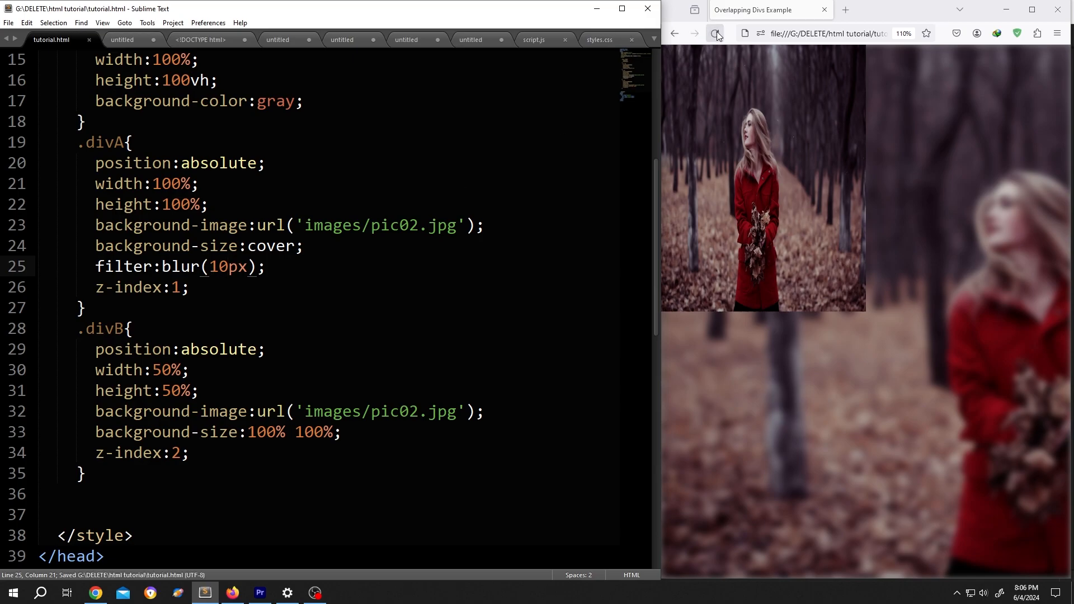
left_click(715, 33)
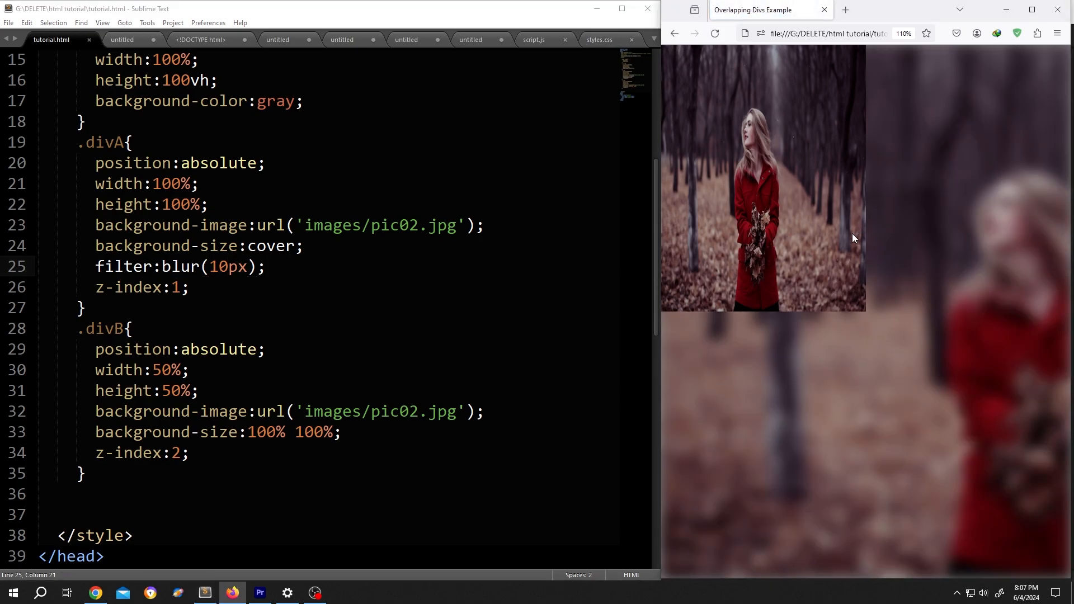